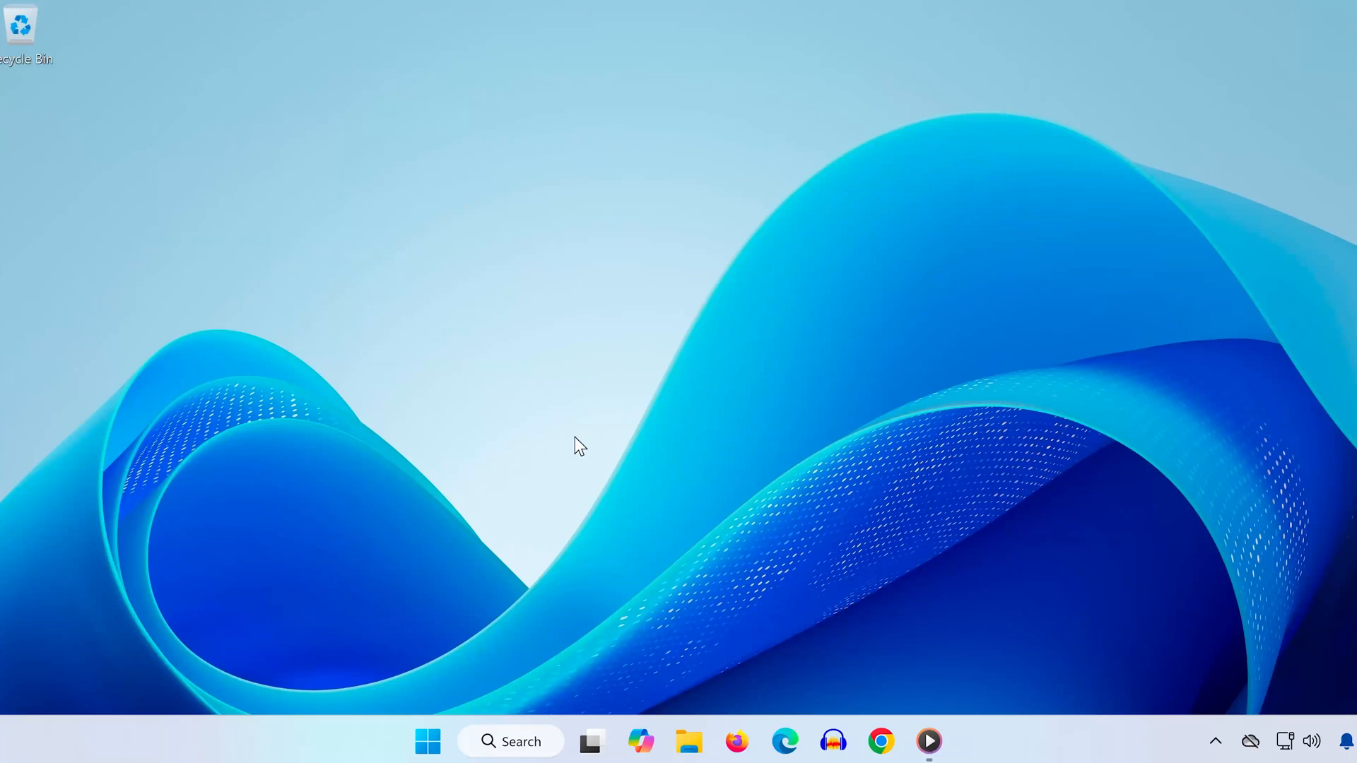
mouse_move(501, 534)
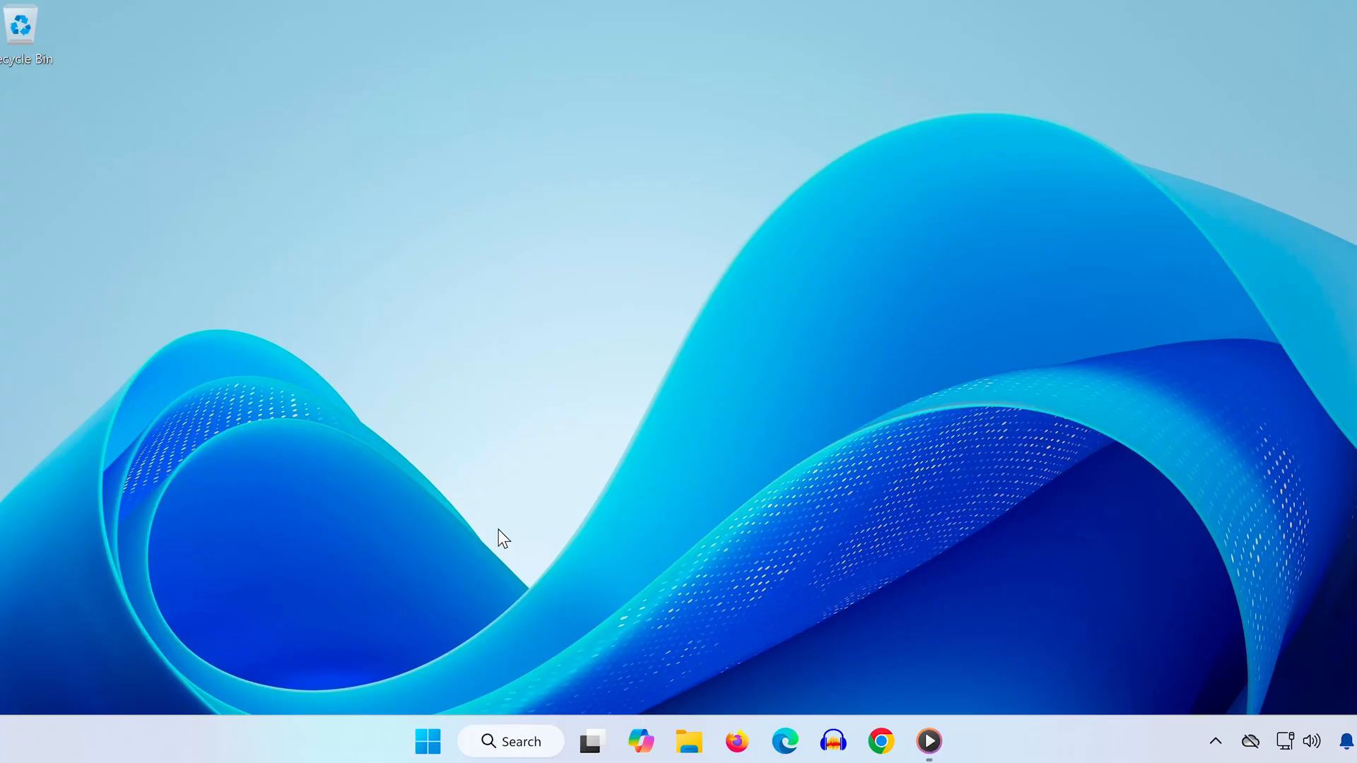
mouse_move(487, 543)
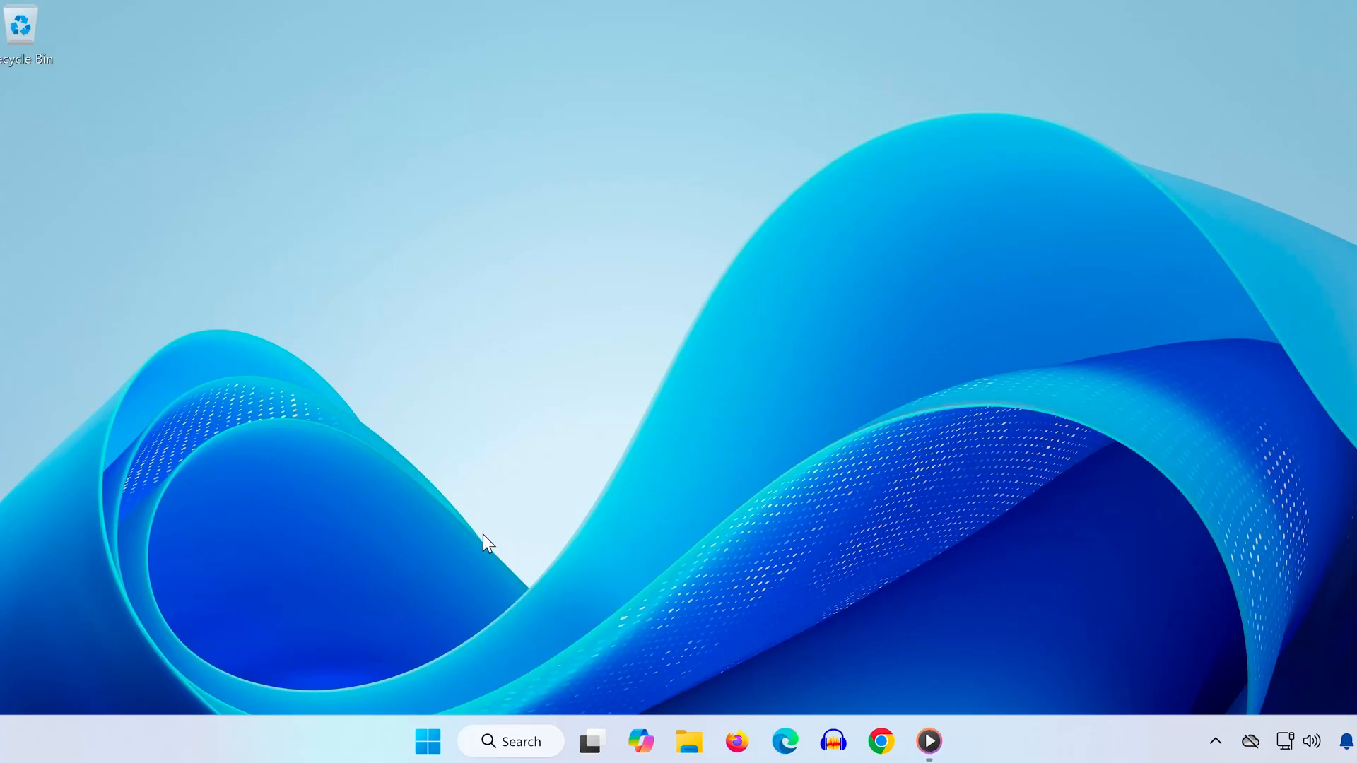
mouse_move(461, 558)
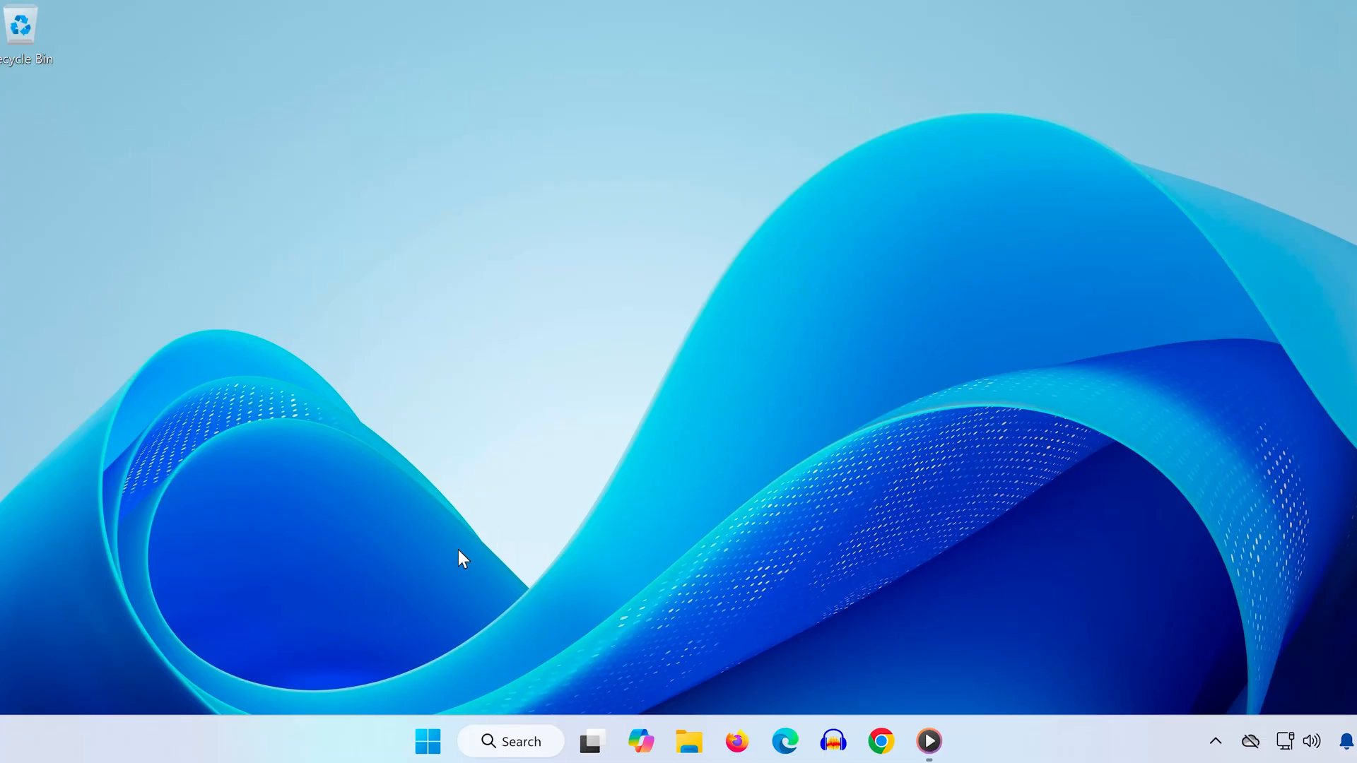
Launch Command Prompt from Start search and run ipconfig to list adapter addresses
left_click(427, 741)
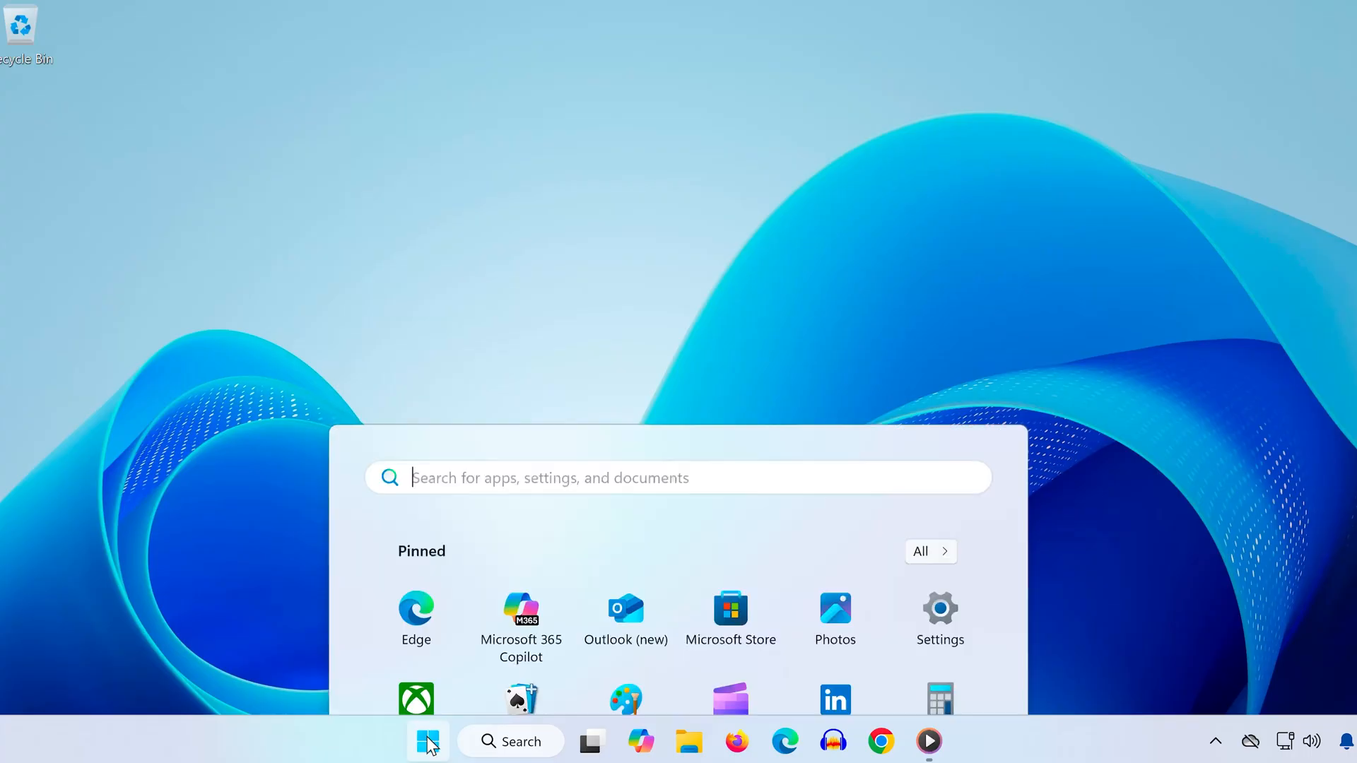
type("cmd")
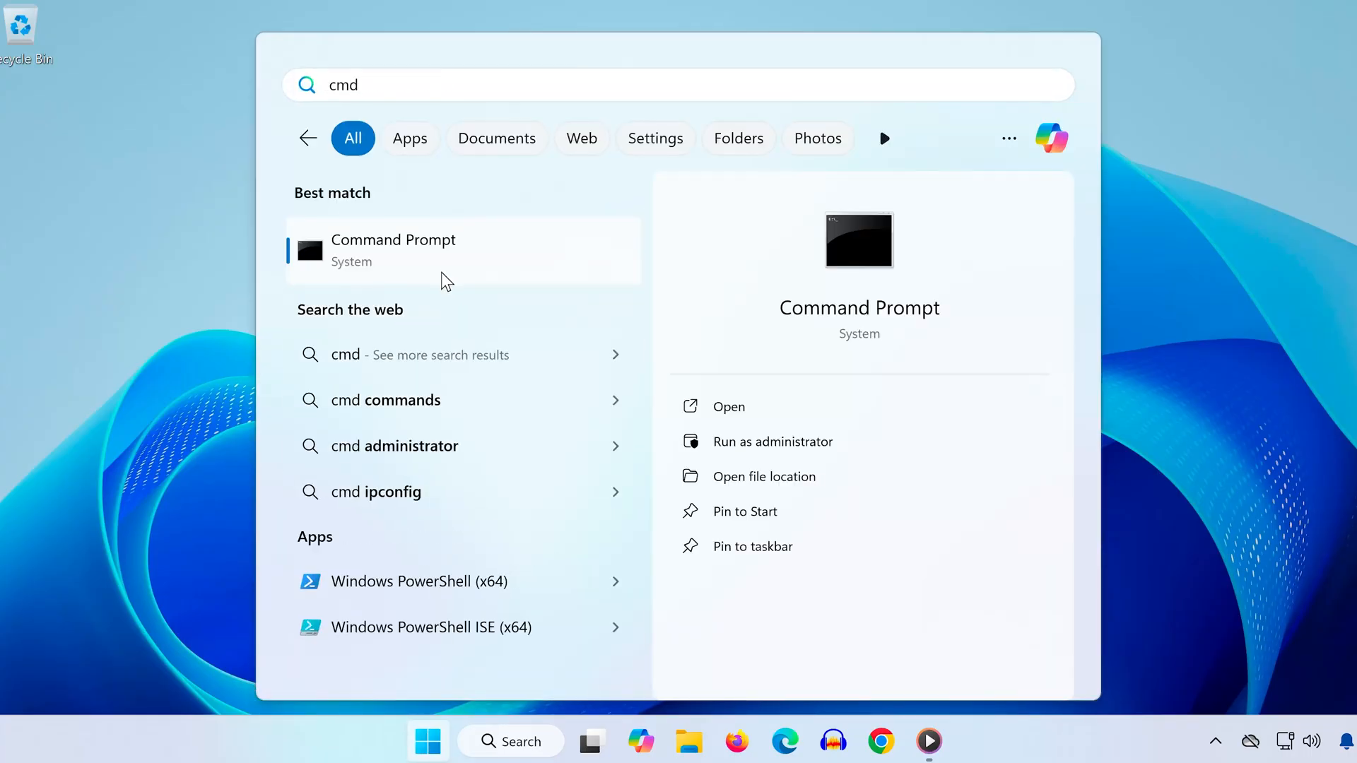
left_click(392, 250)
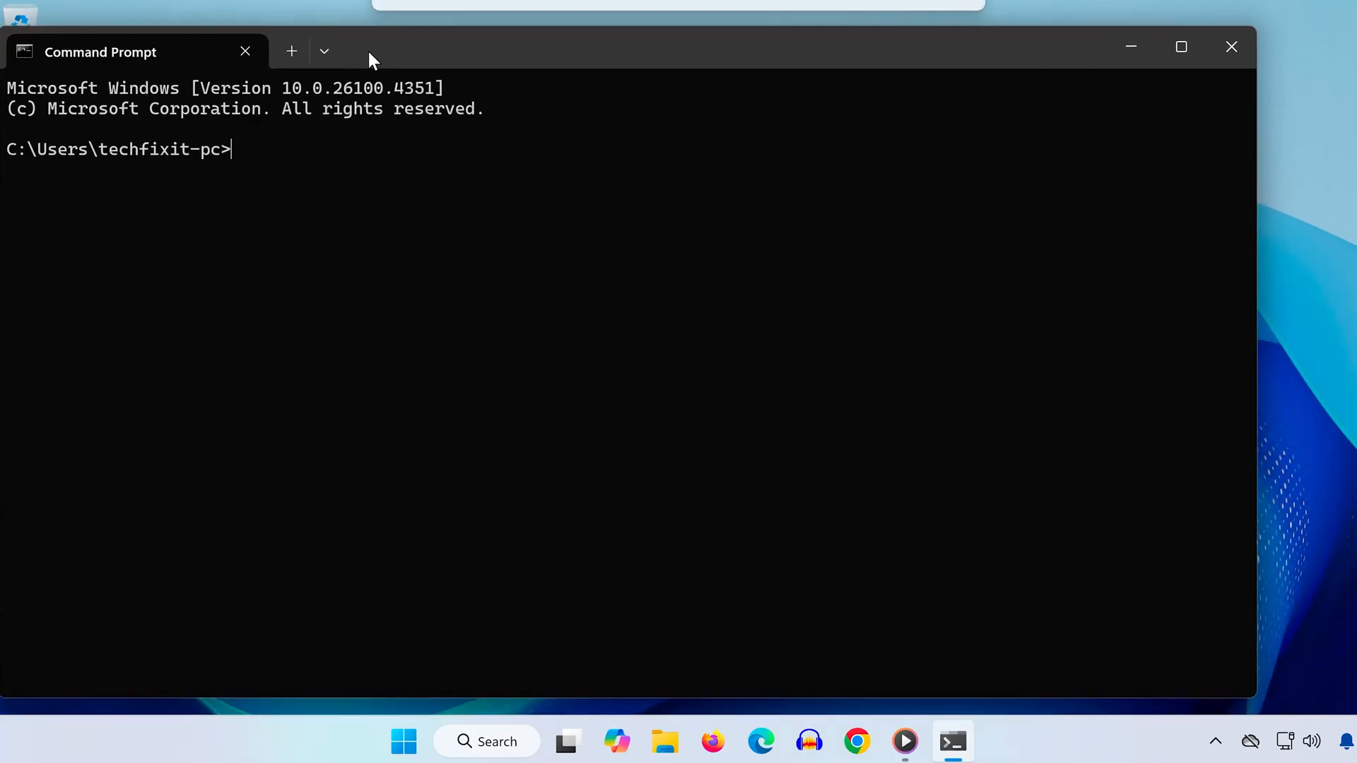
type("ipcon")
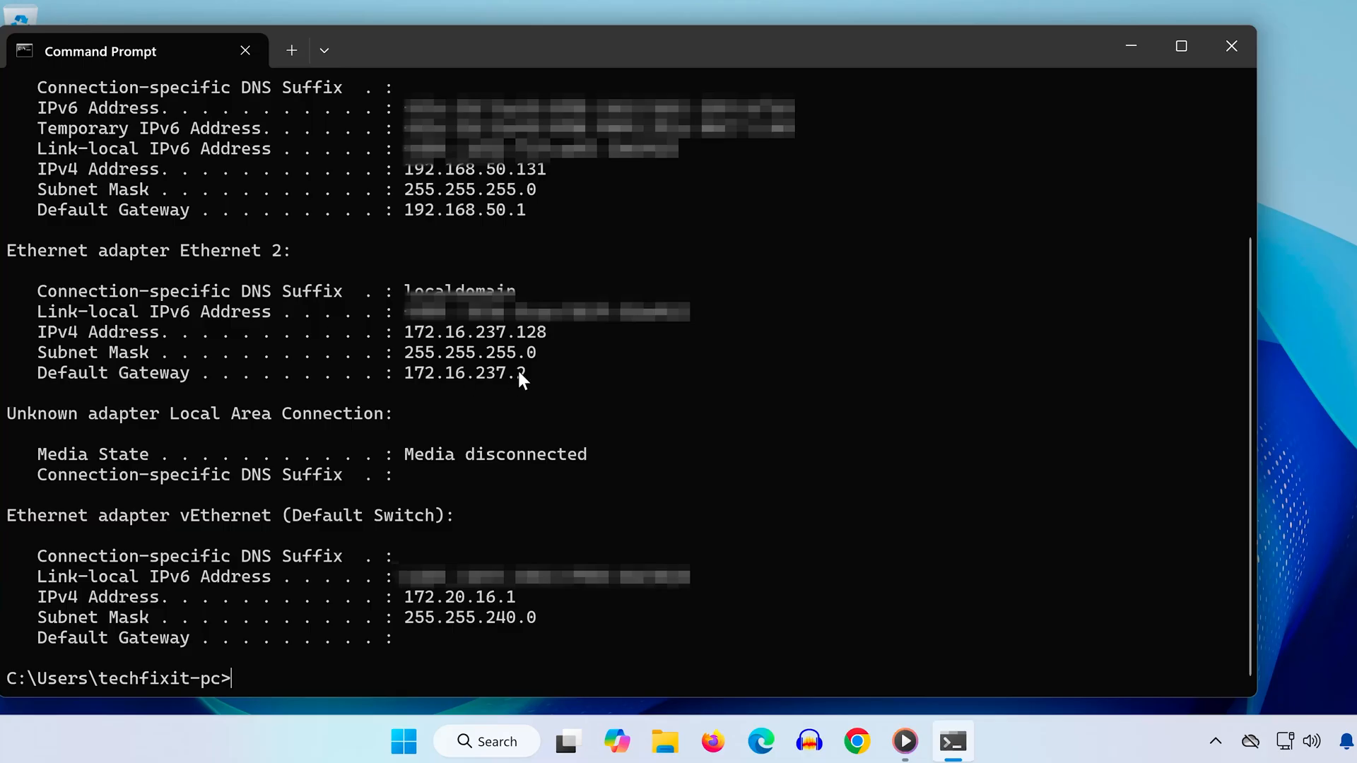
mouse_move(506, 378)
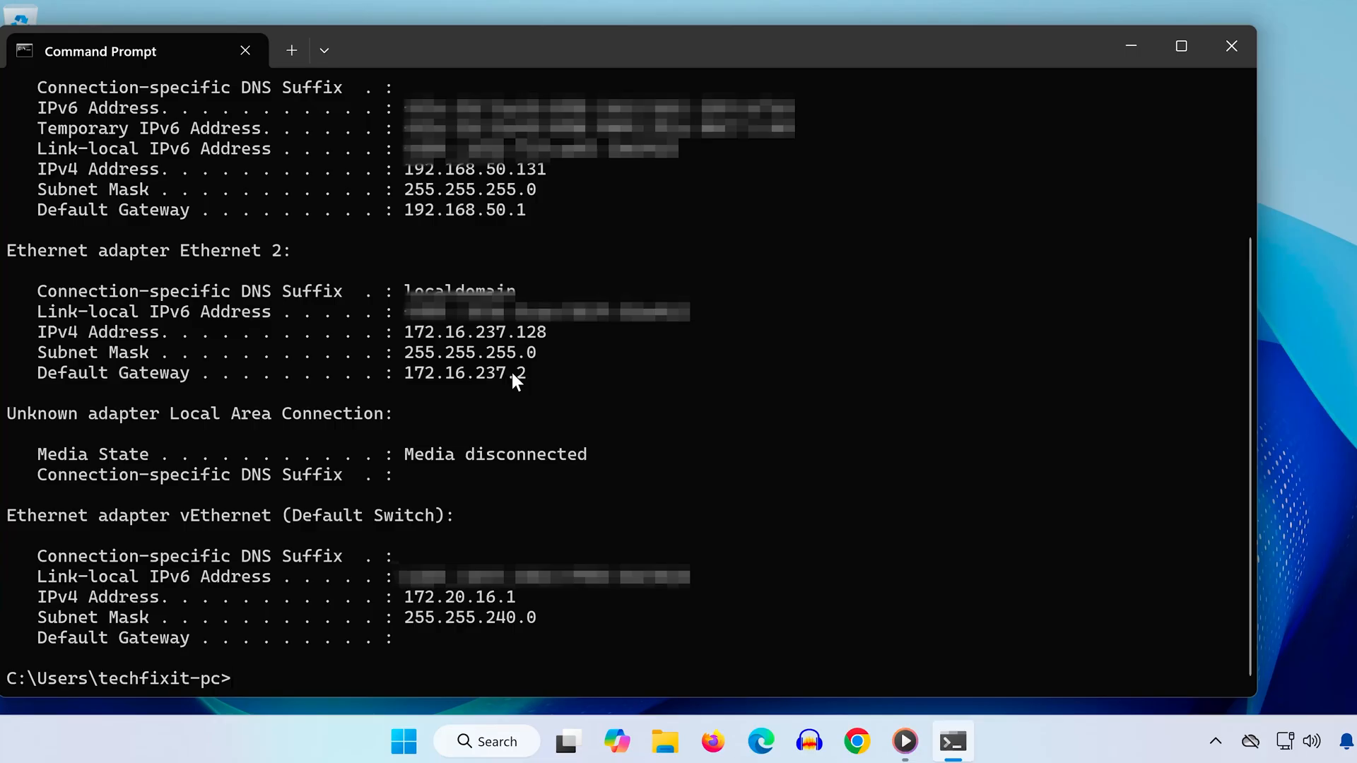
Open View network connections from Start search and show Ethernet 2's properties
left_click(402, 740)
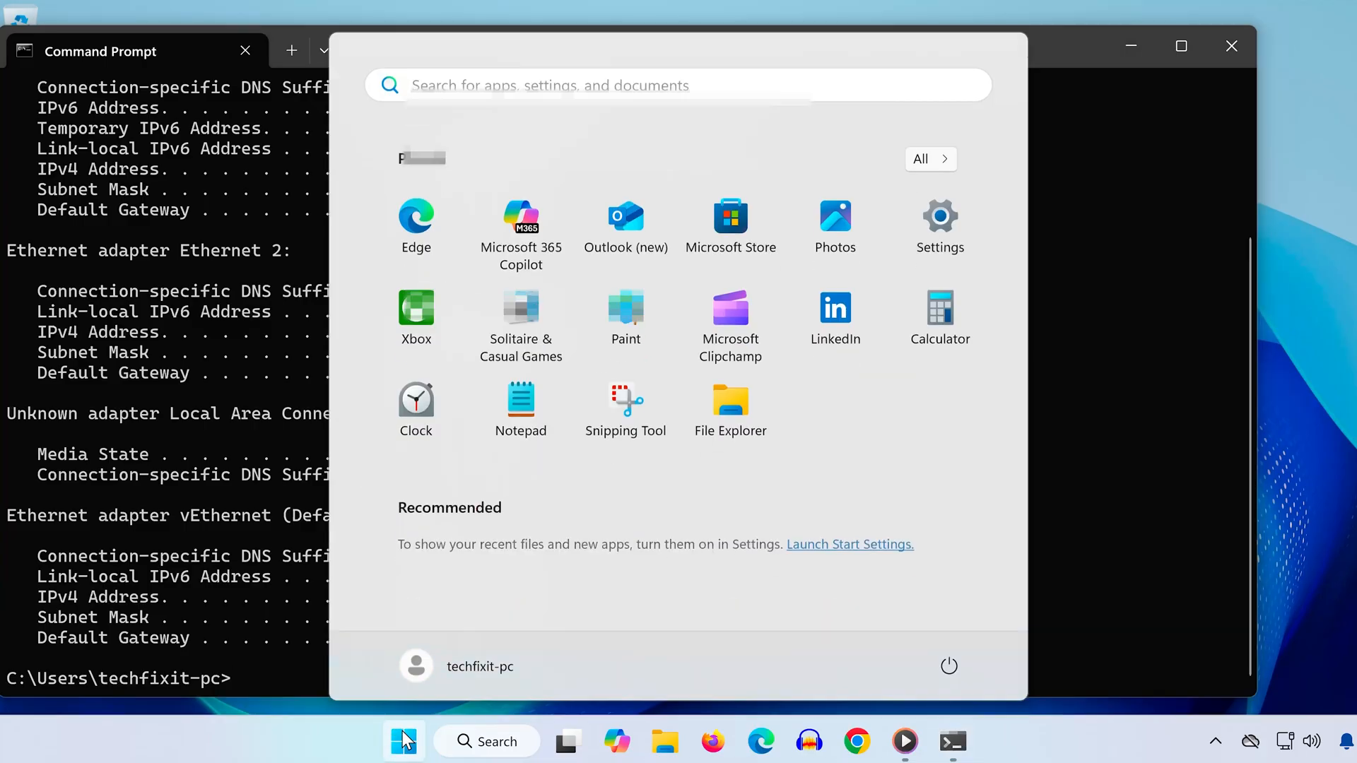
type("view network connections")
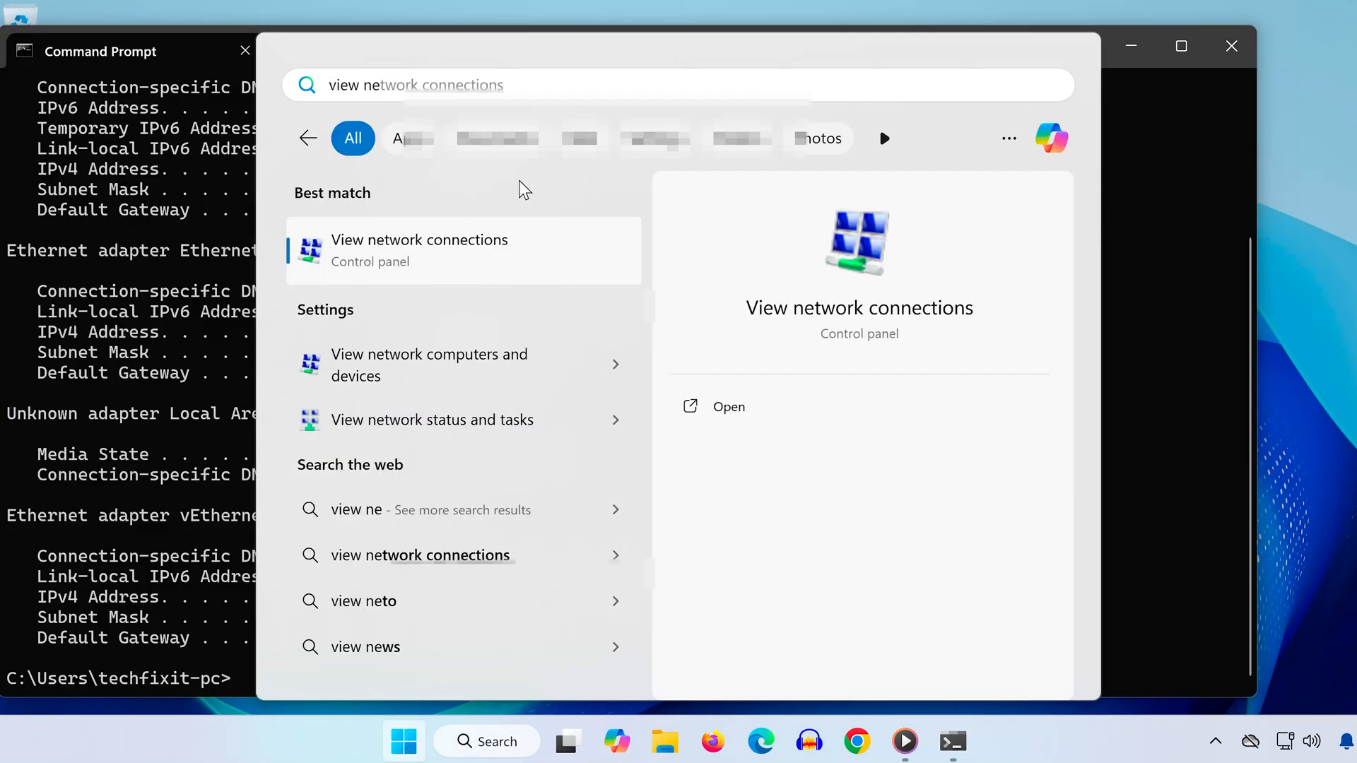
left_click(419, 250)
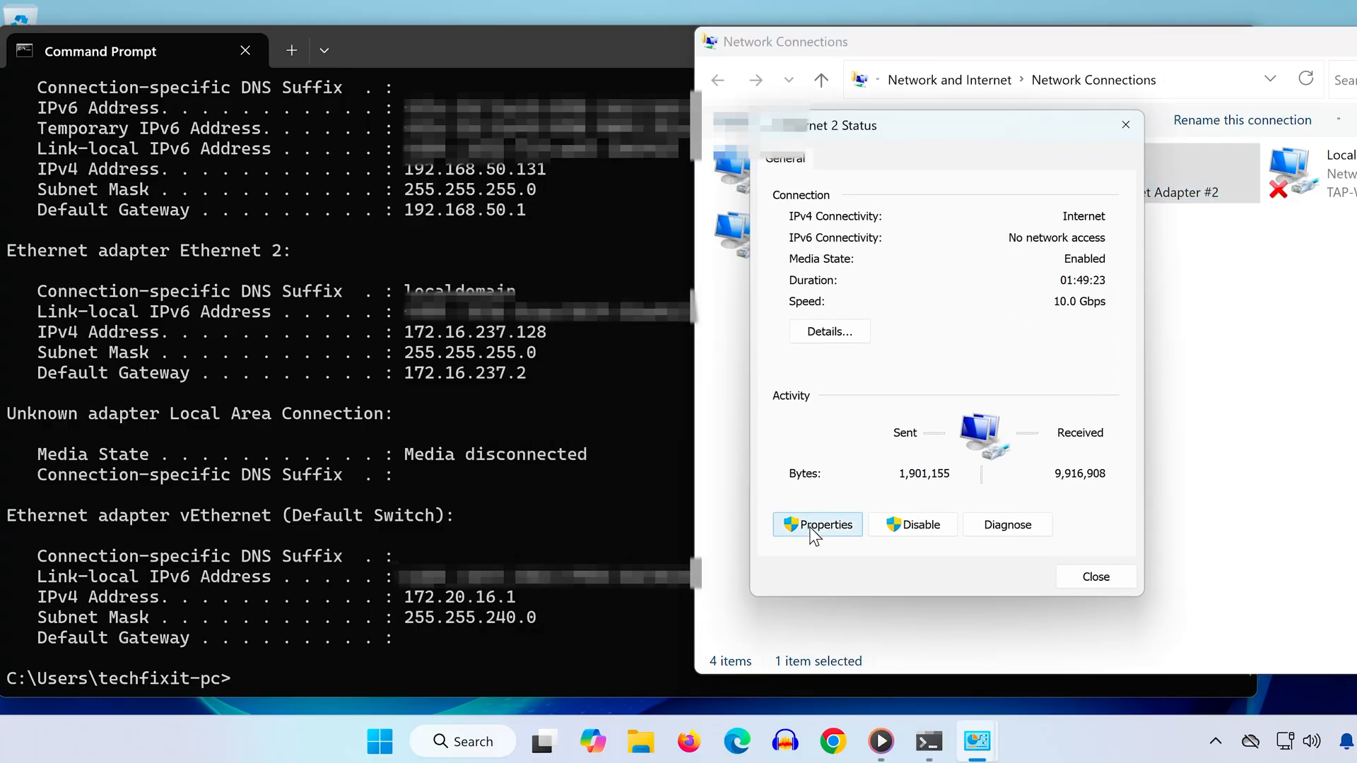
left_click(816, 524)
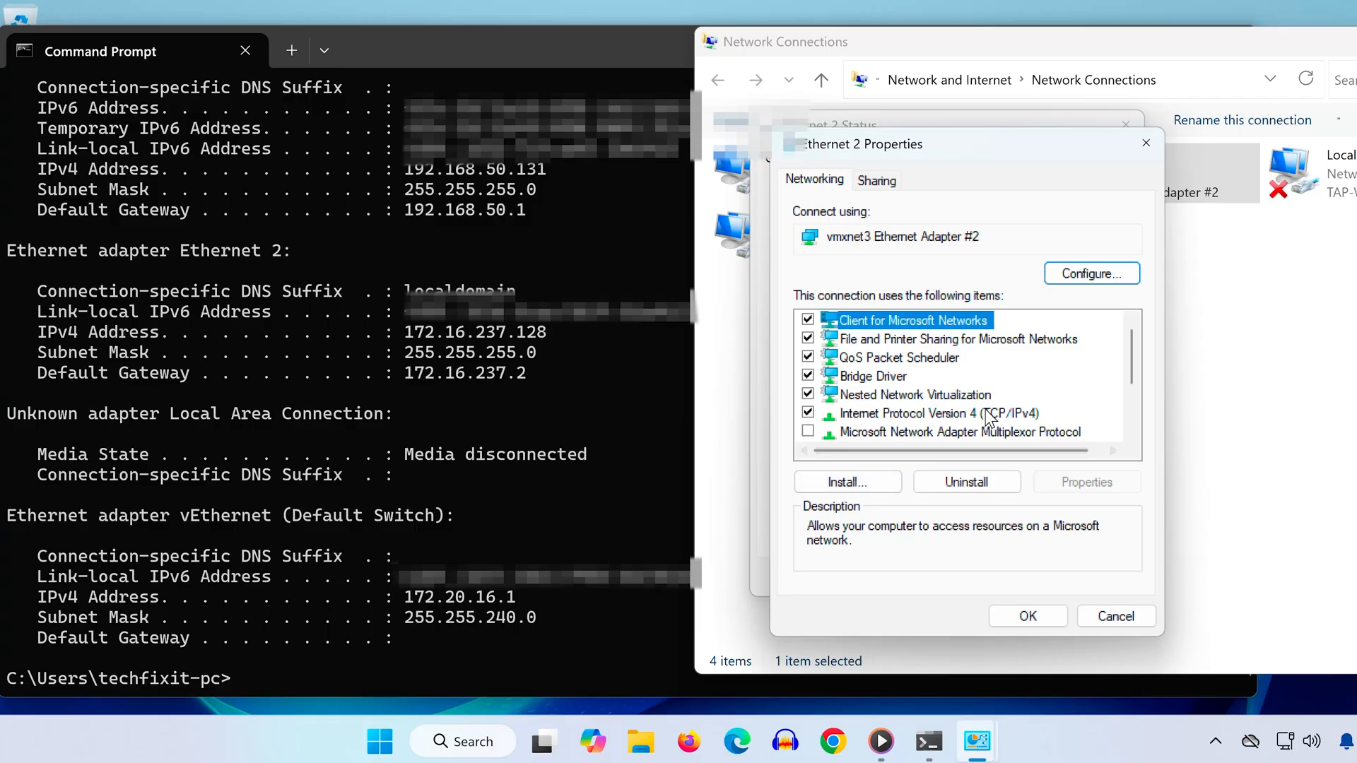
Set Ethernet 2 IPv4 to 172.16.237.128/255.255.255.0, gateway 172.16.237.2, DNS 8.8.8.8 and 8.8.4.4
left_click(1084, 482)
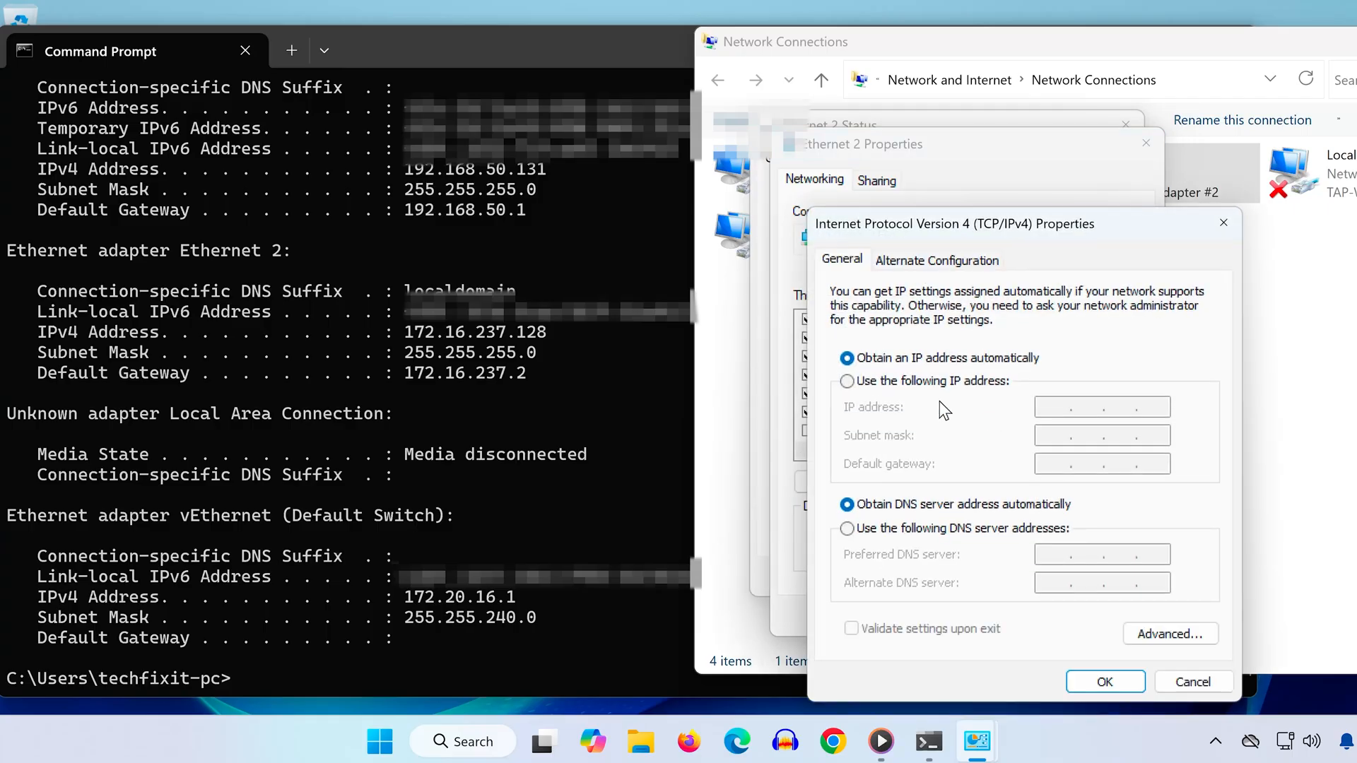
type("172 . 16 . 237 . 128")
left_click(1102, 463)
type("172 . 16 . 237 . 2")
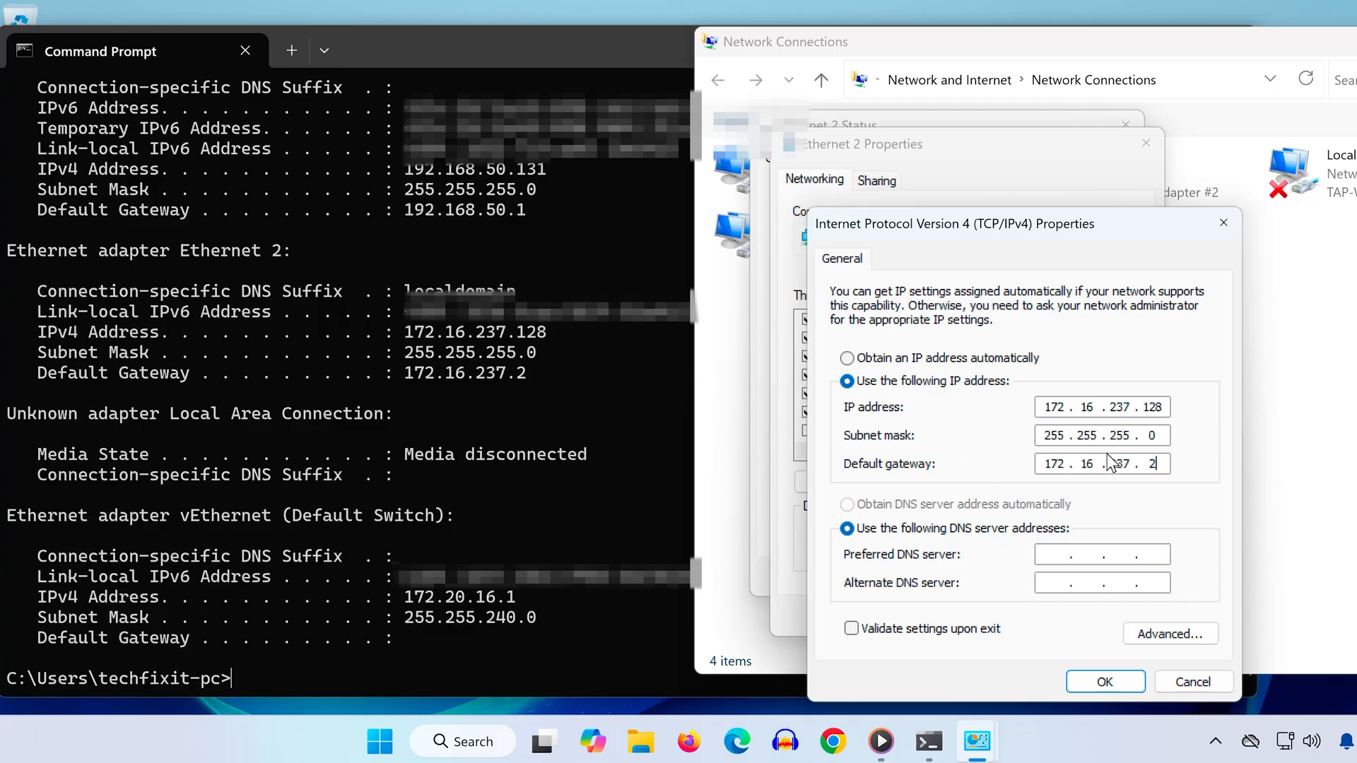
left_click(1101, 554)
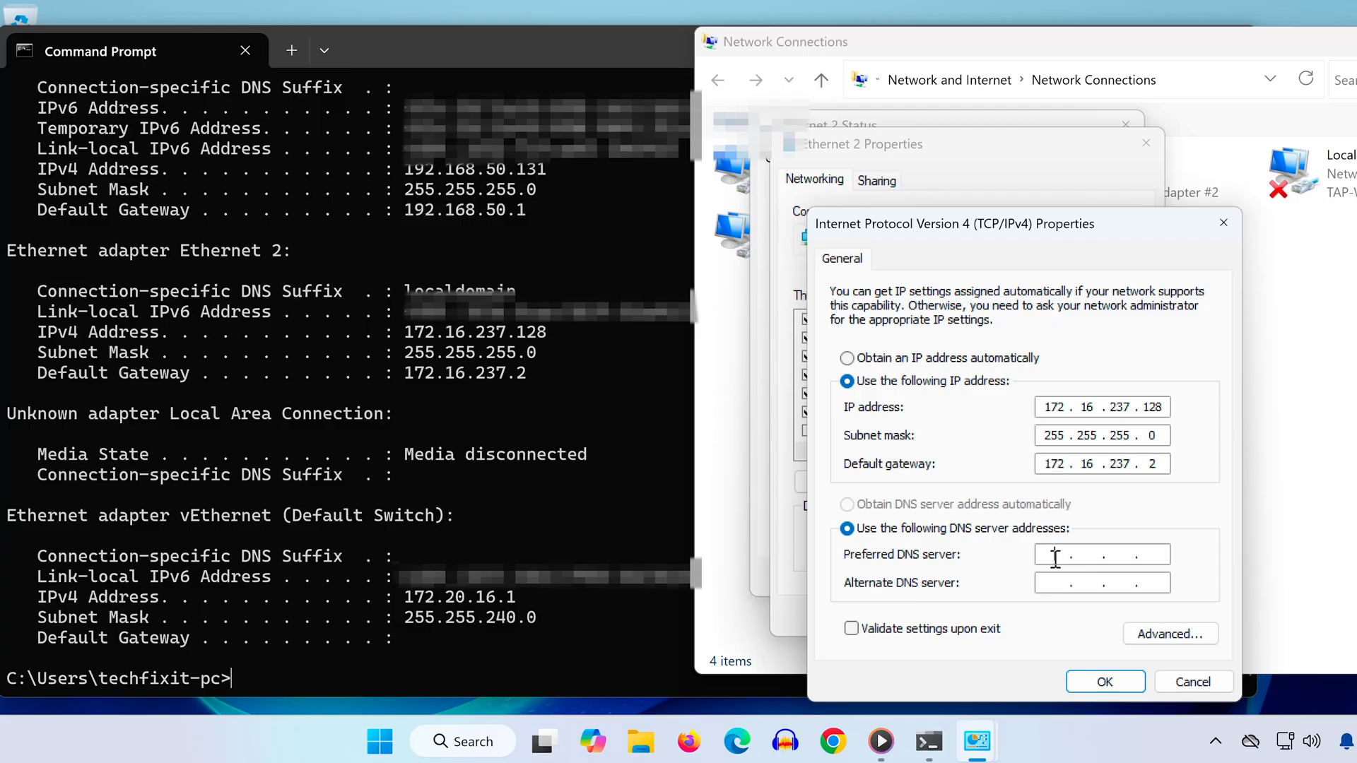
type("8.8.8")
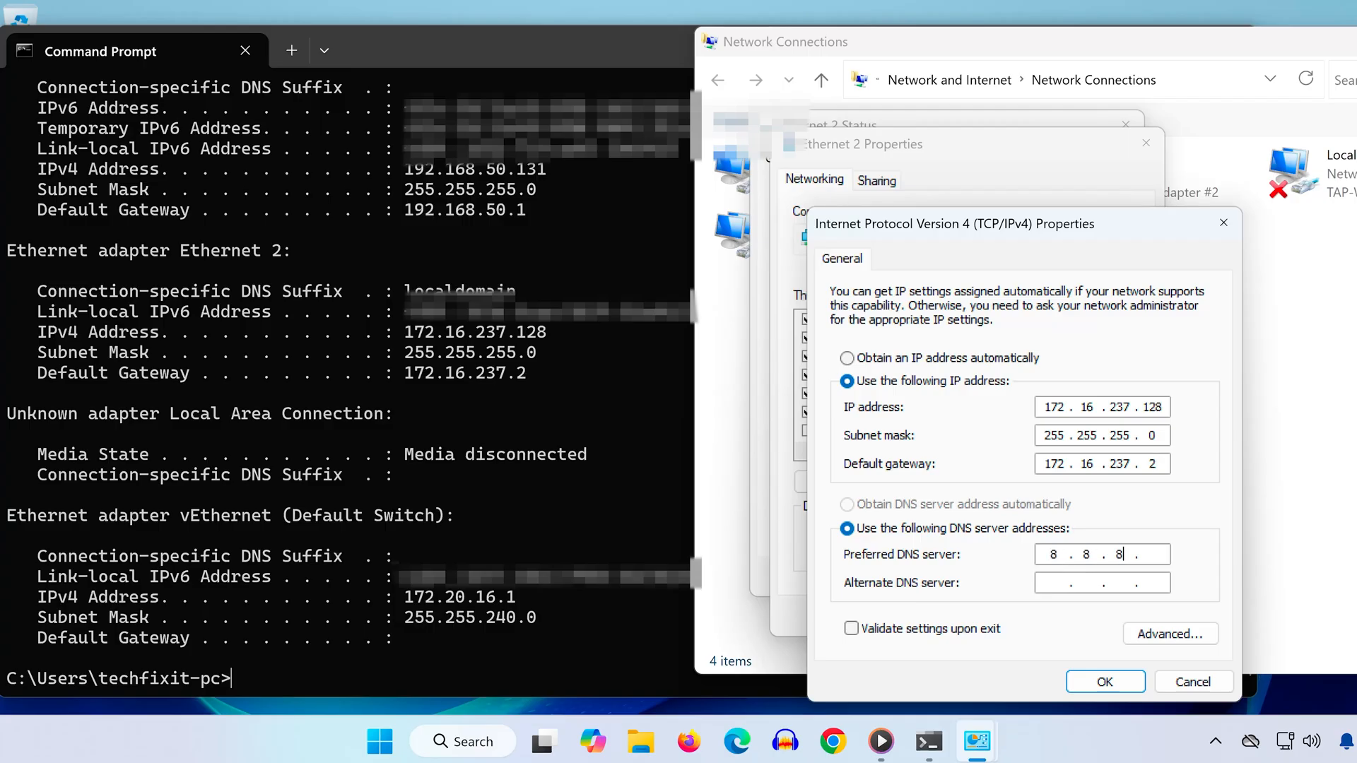
type("8")
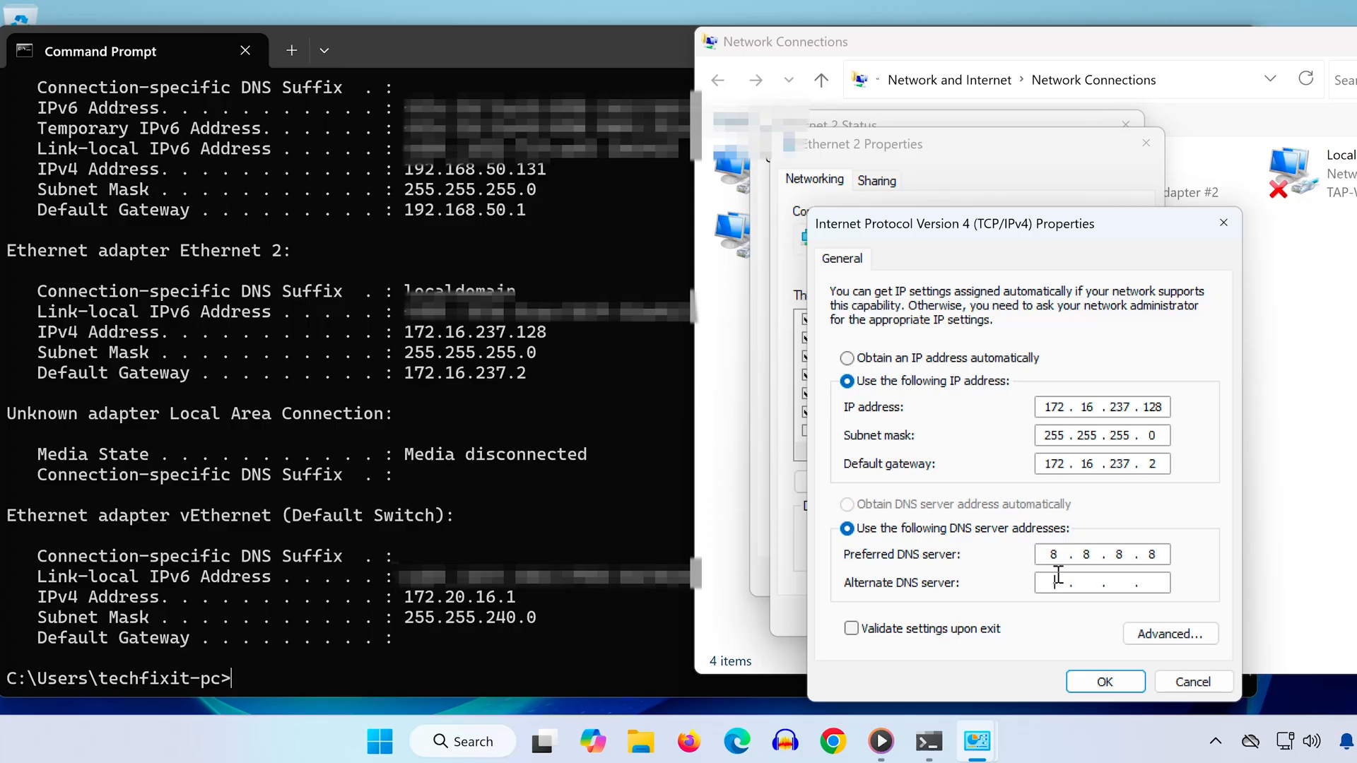
type("8.8.4.")
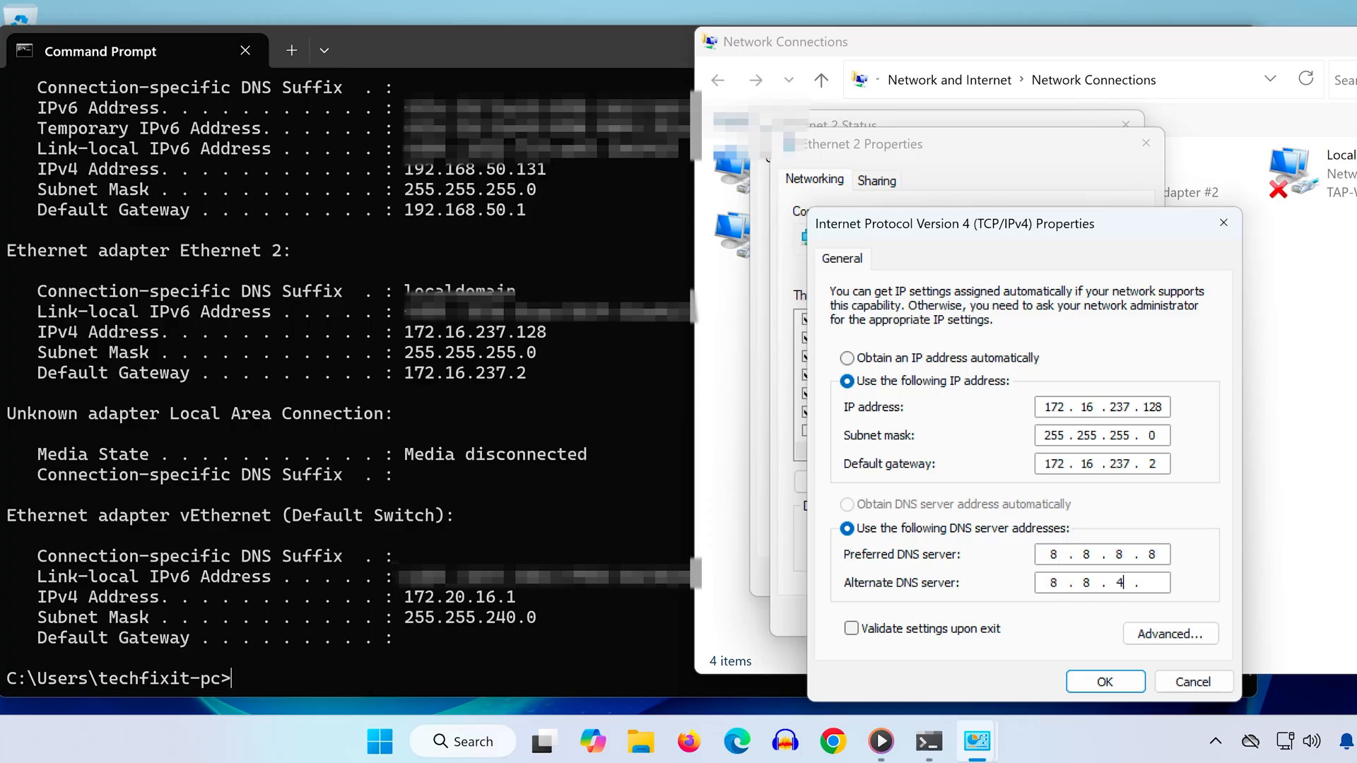
left_click(1104, 681)
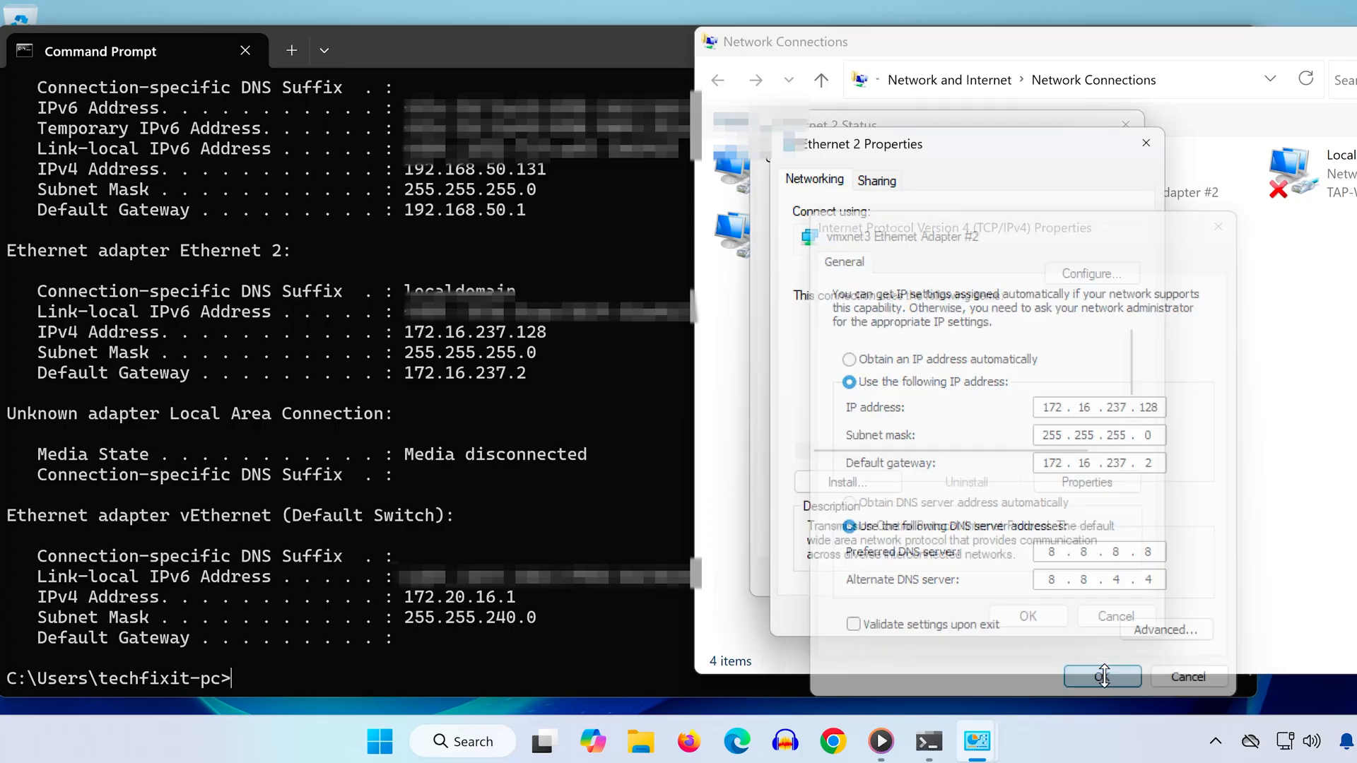
left_click(1102, 675)
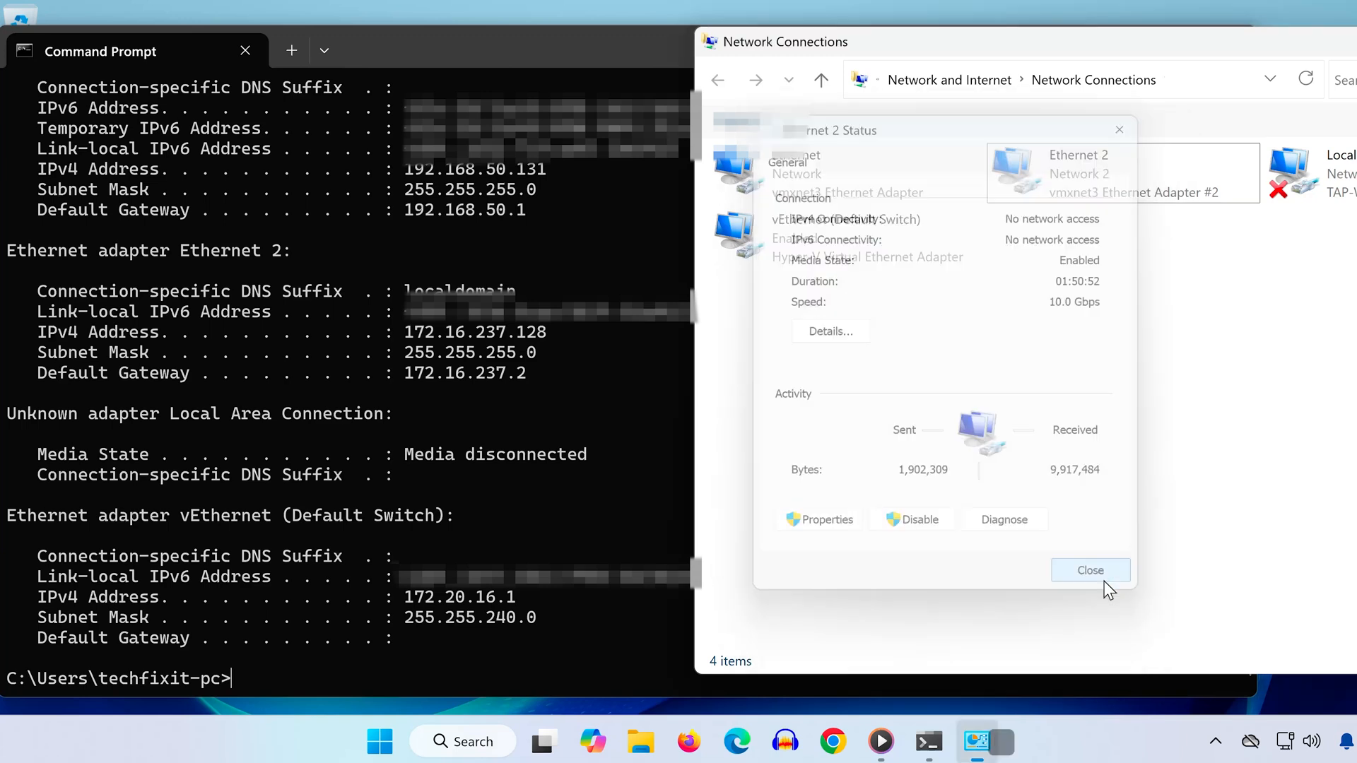
Open Internet Options from Start search and restore the Advanced tab settings to defaults
left_click(379, 740)
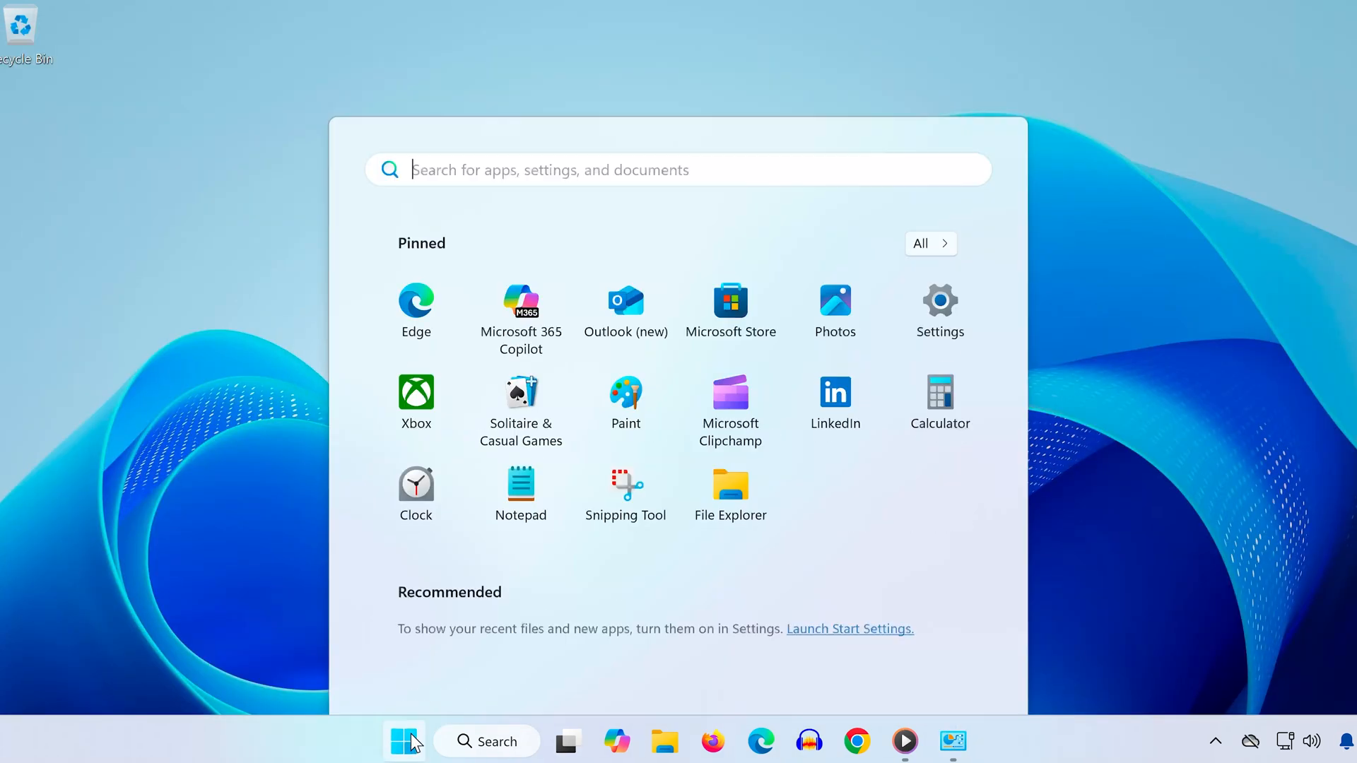
type("internet options")
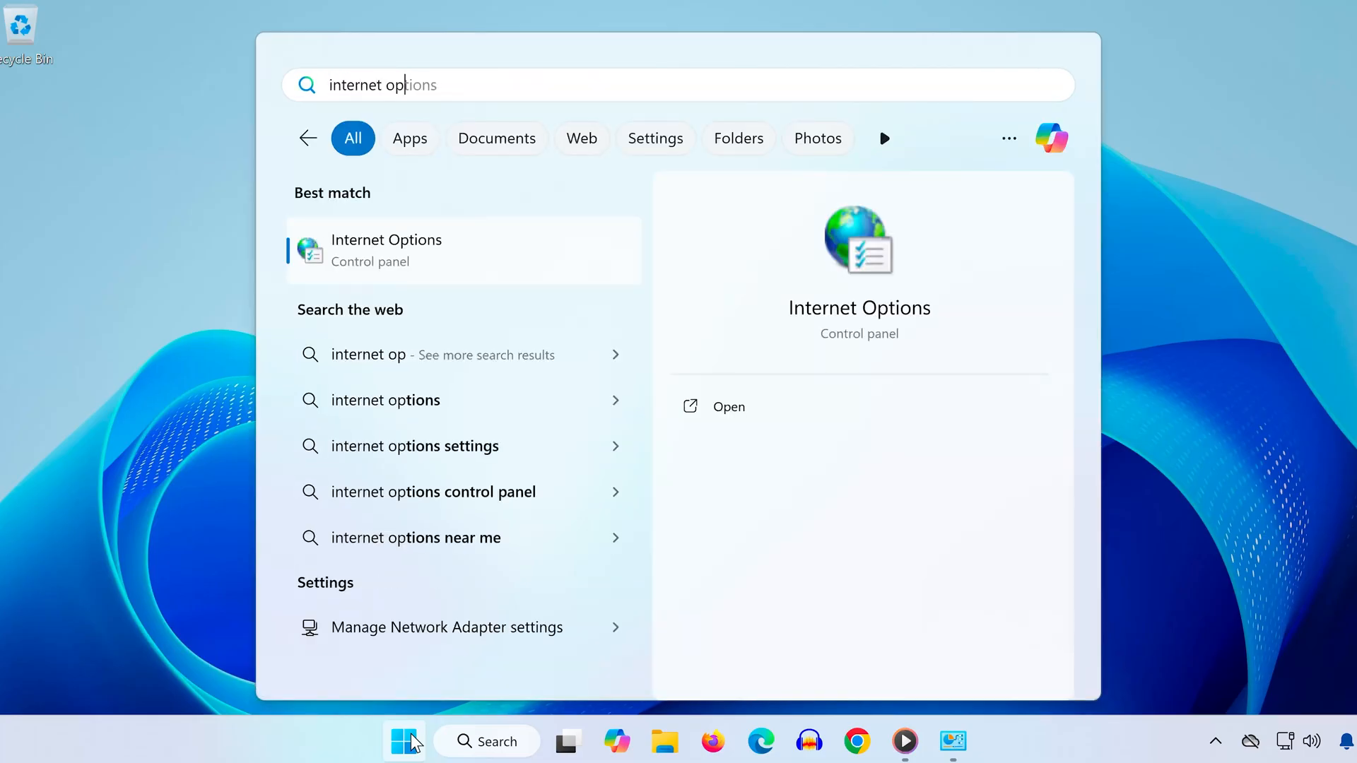
left_click(728, 407)
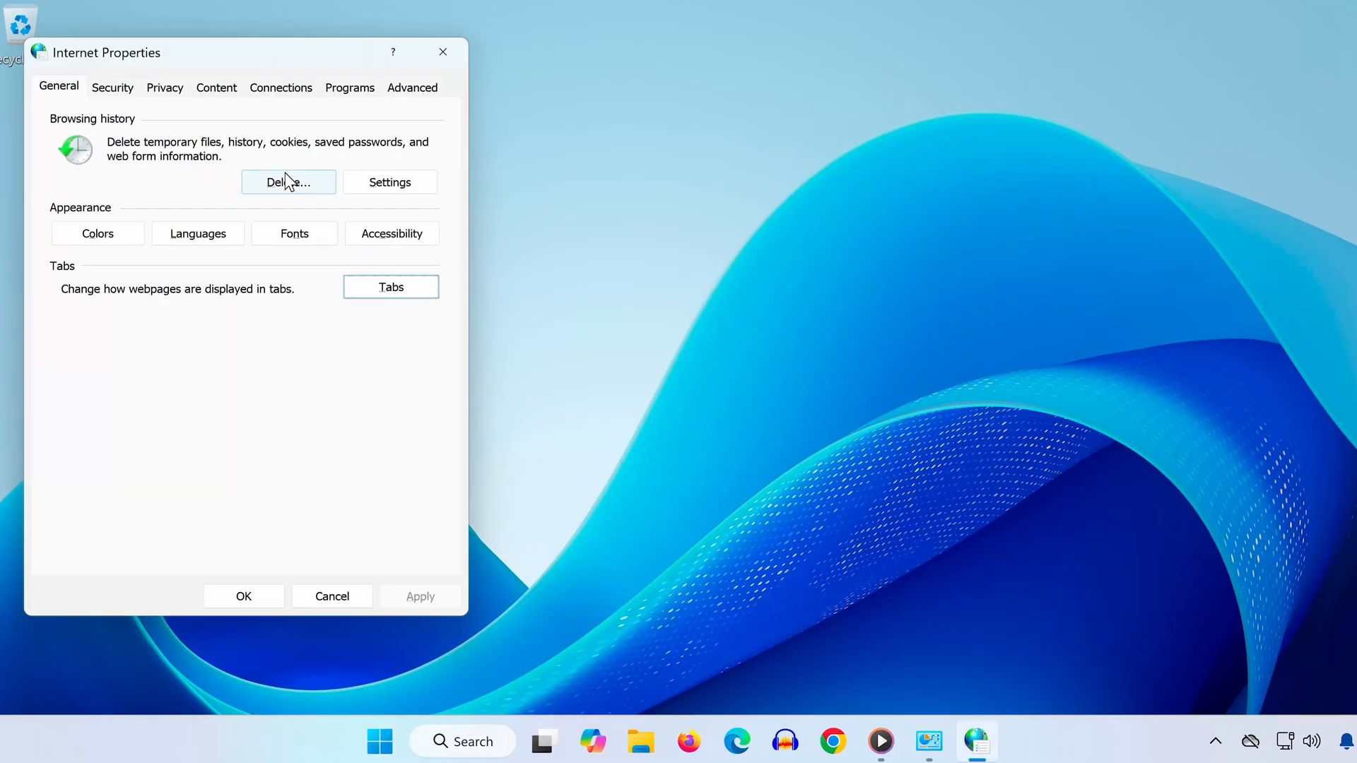
left_click(412, 87)
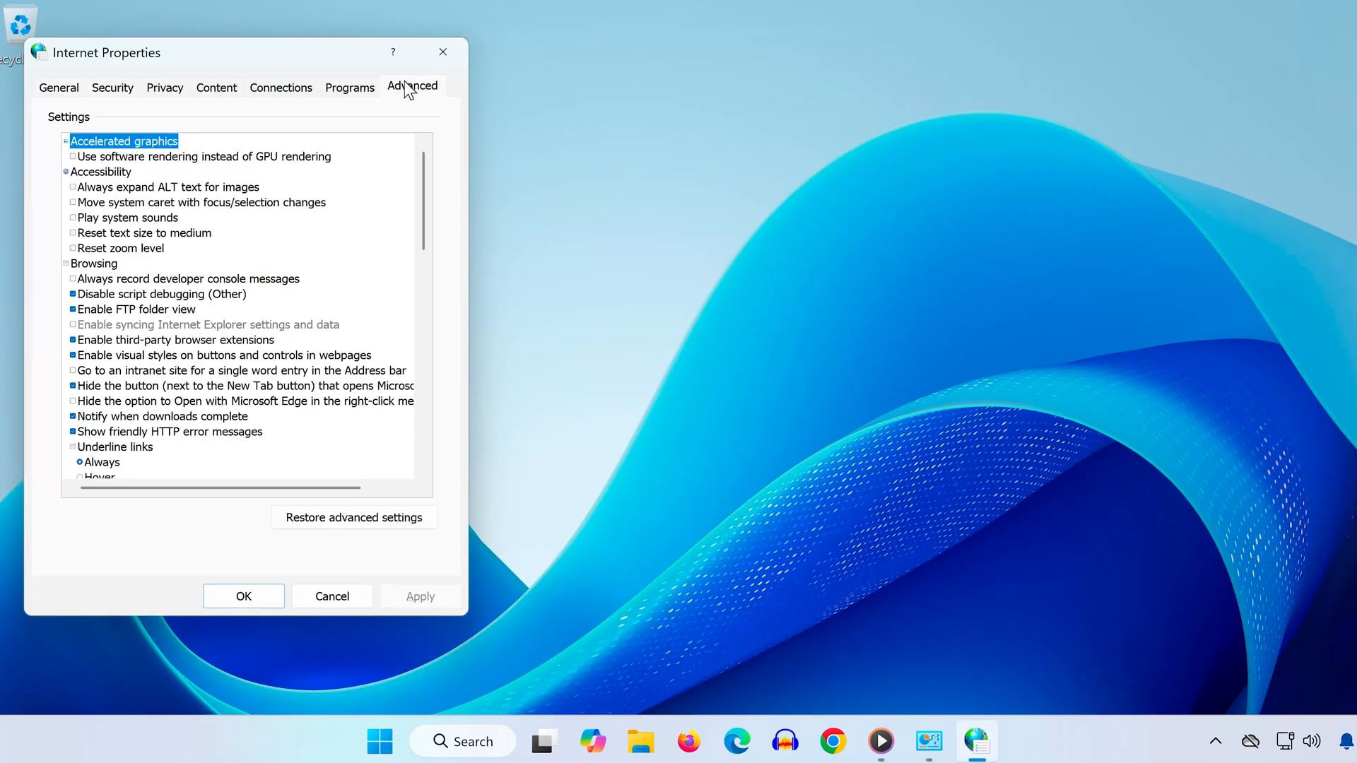
left_click(353, 517)
type("device")
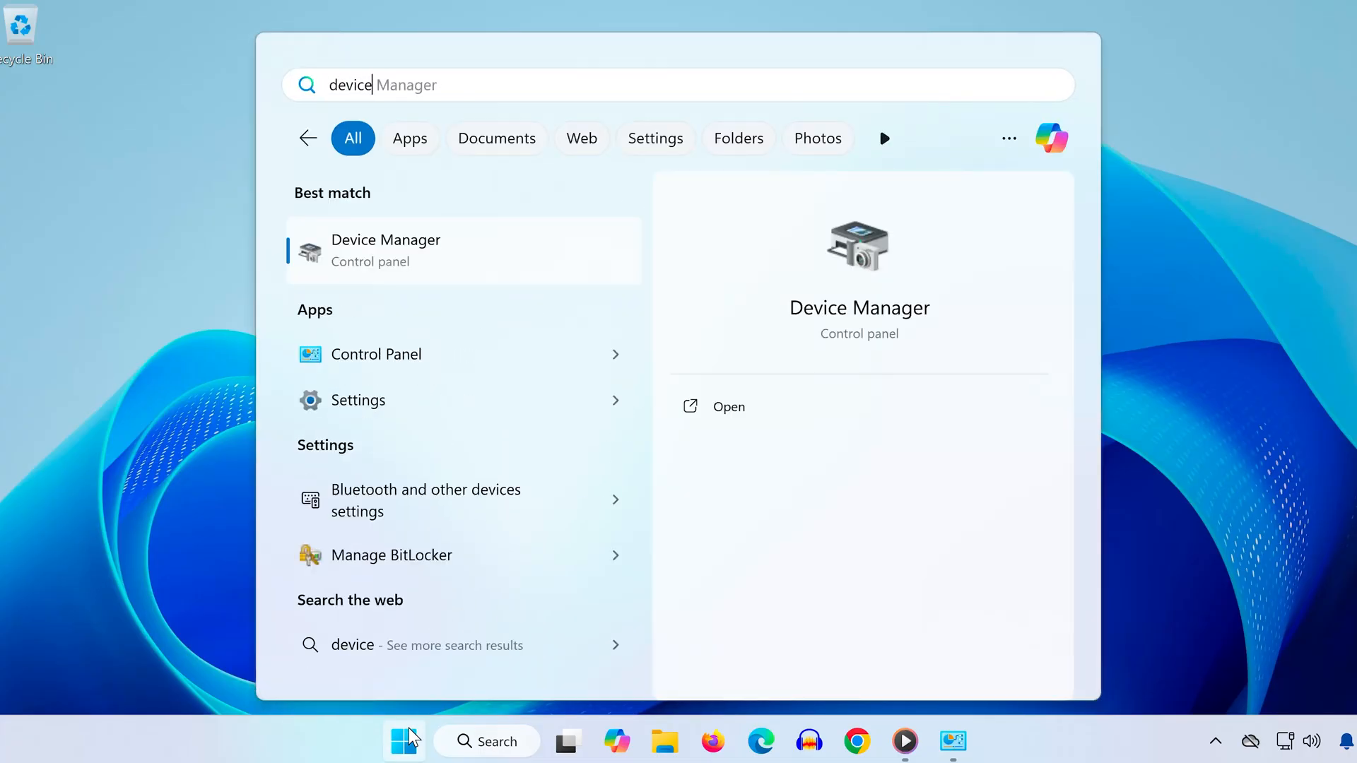
Open Device Manager and expand the Network adapters category
left_click(728, 407)
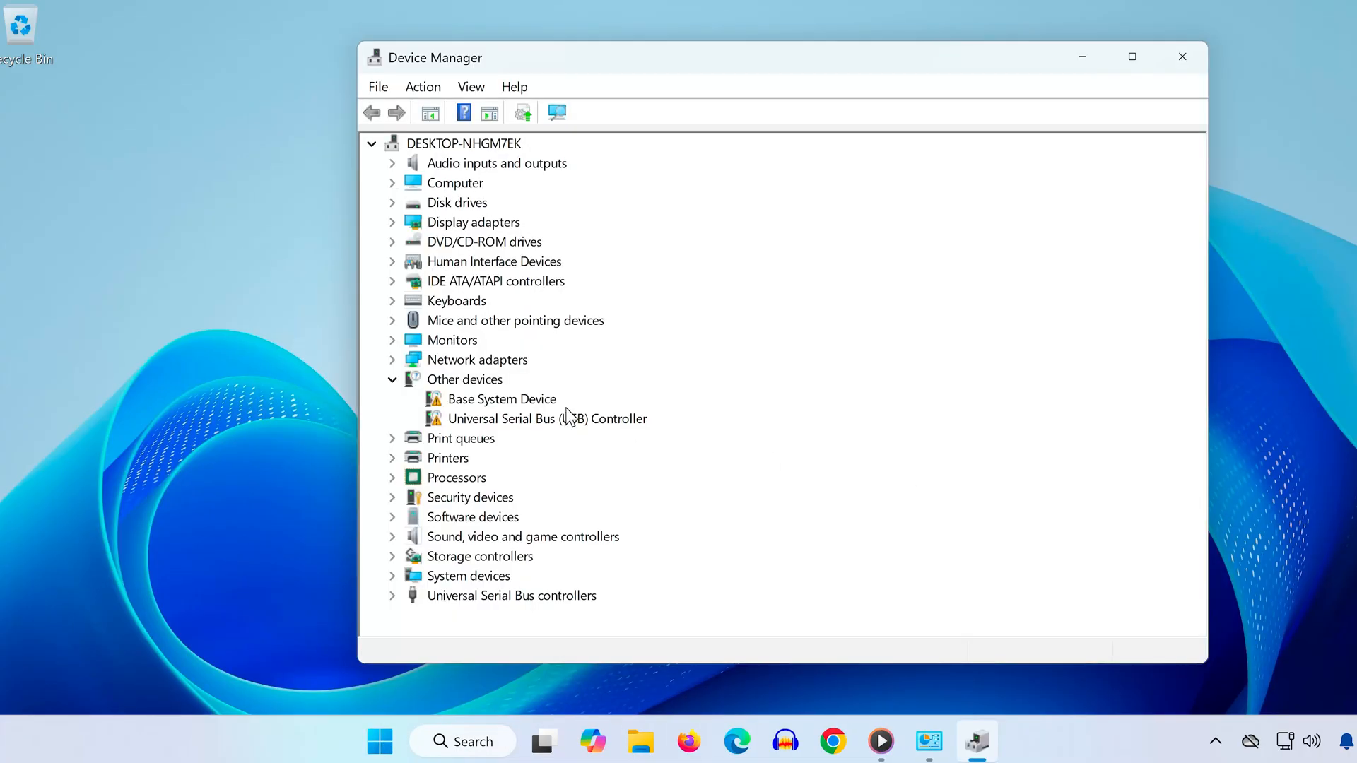
left_click(392, 359)
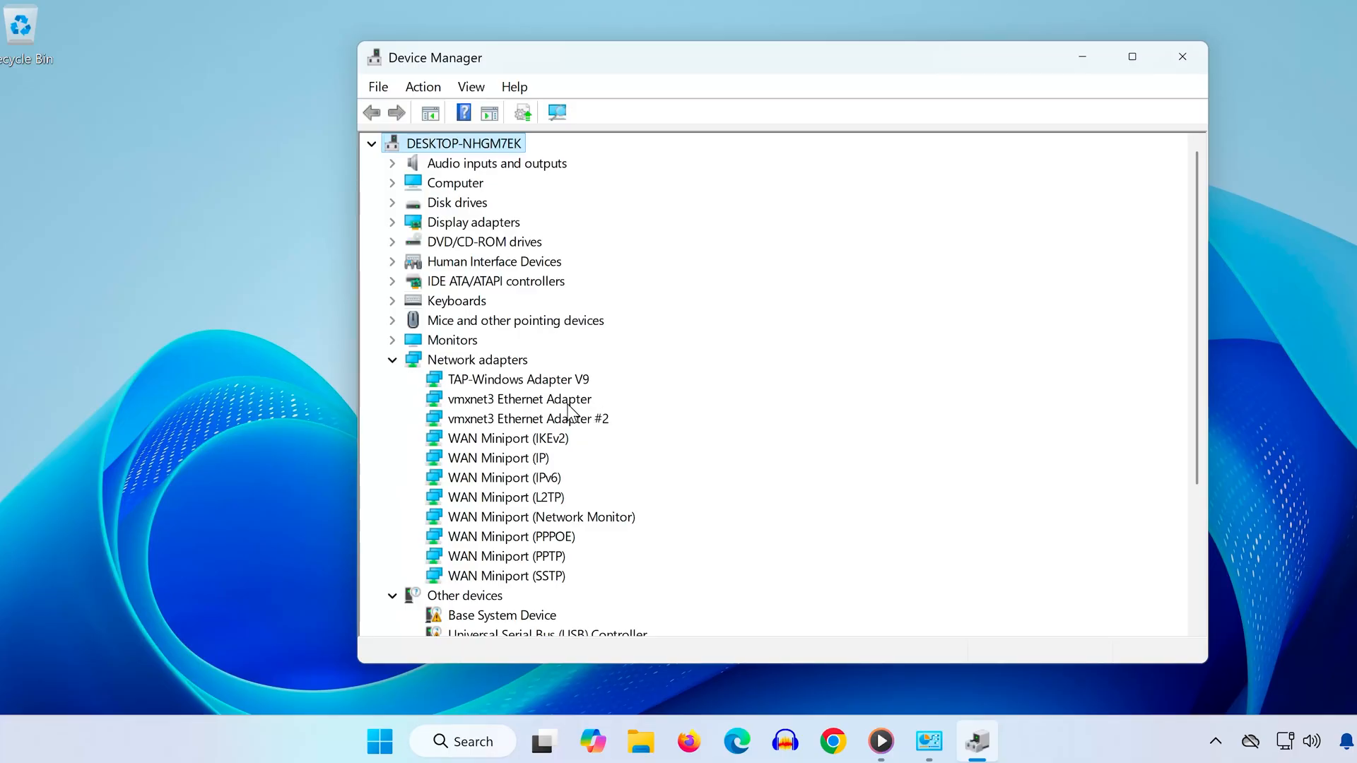
mouse_move(516, 408)
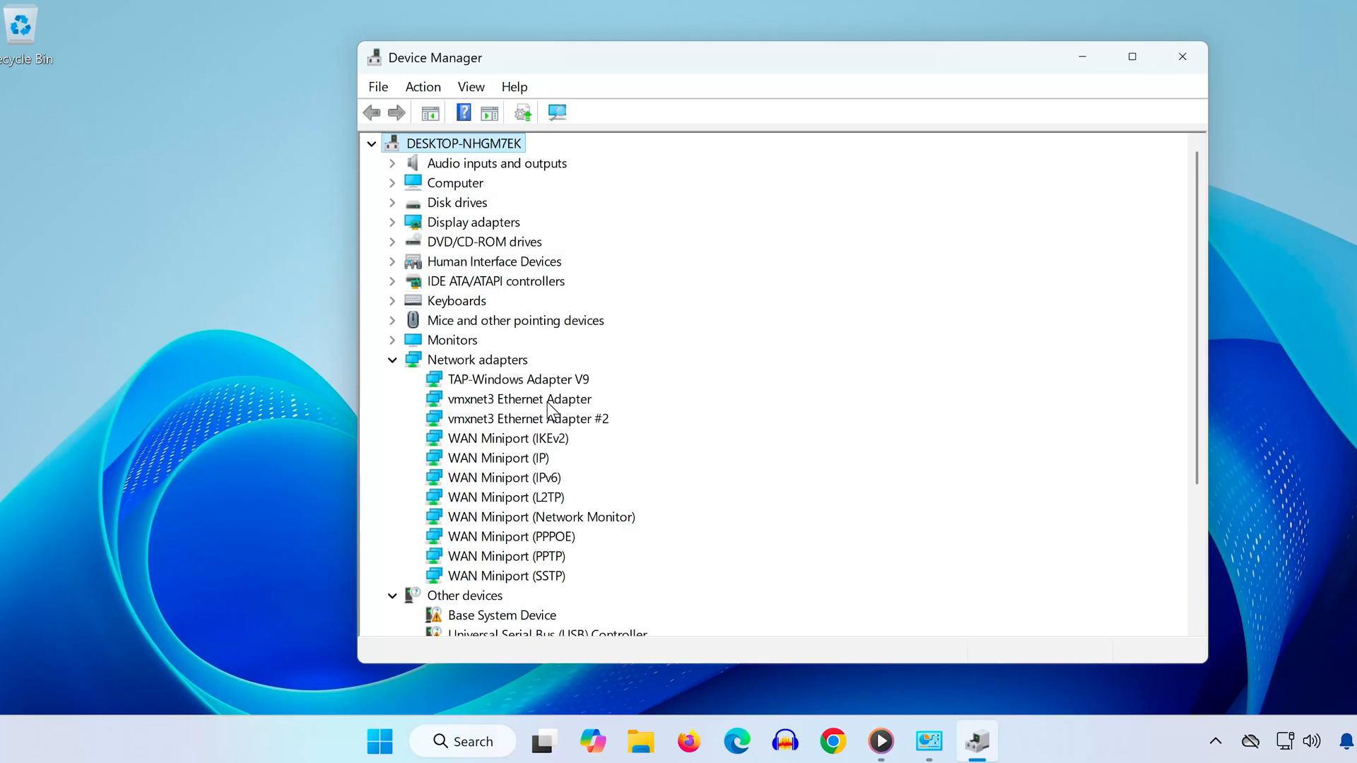
Uninstall the vmxnet3 Ethernet Adapter, then scan for hardware changes to reinstall it
right_click(519, 398)
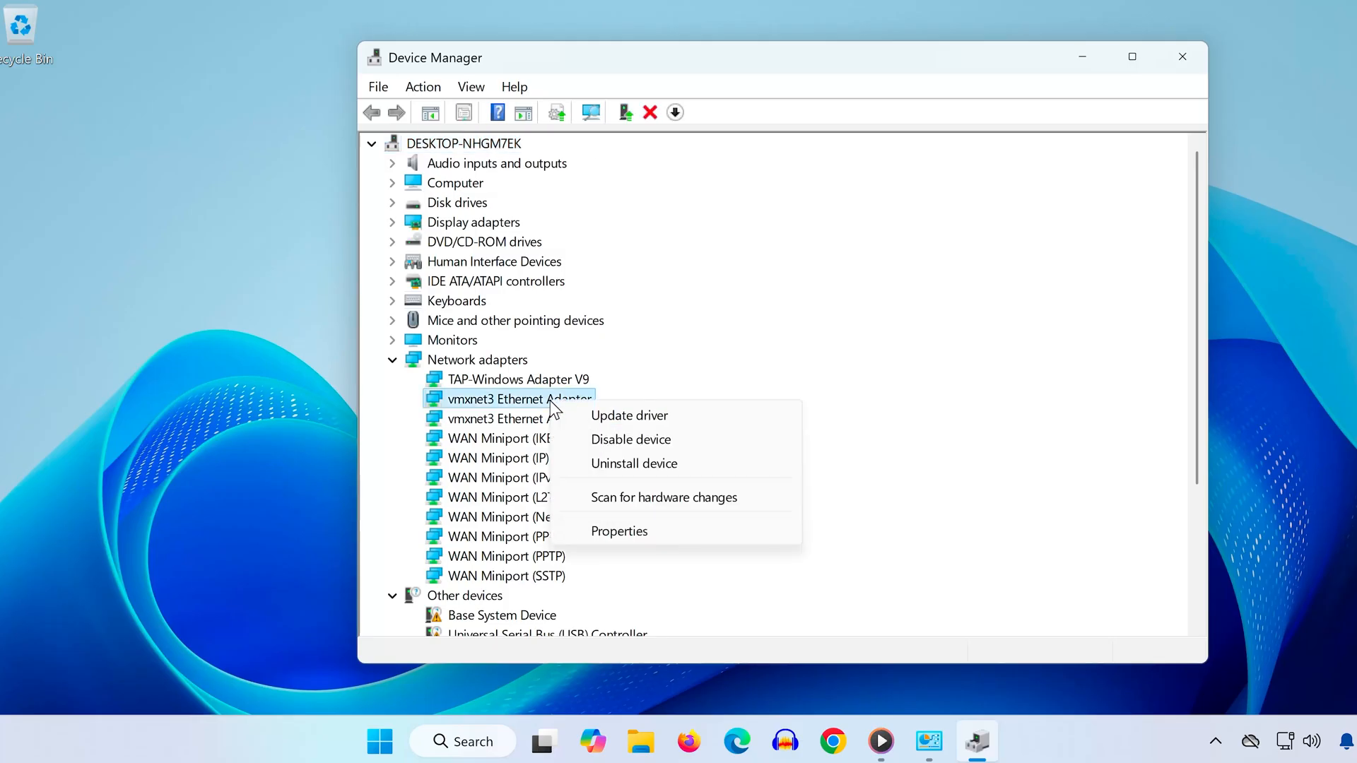
left_click(633, 463)
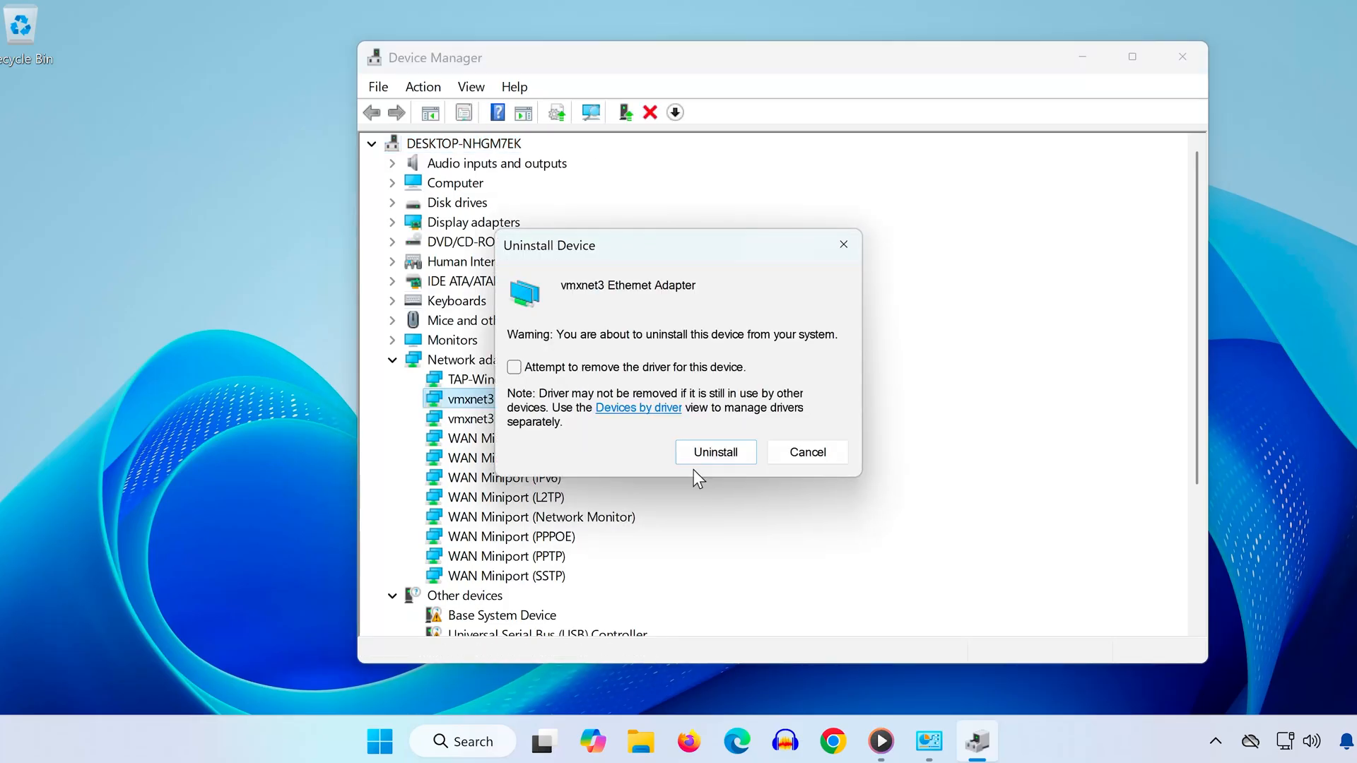
mouse_move(715, 451)
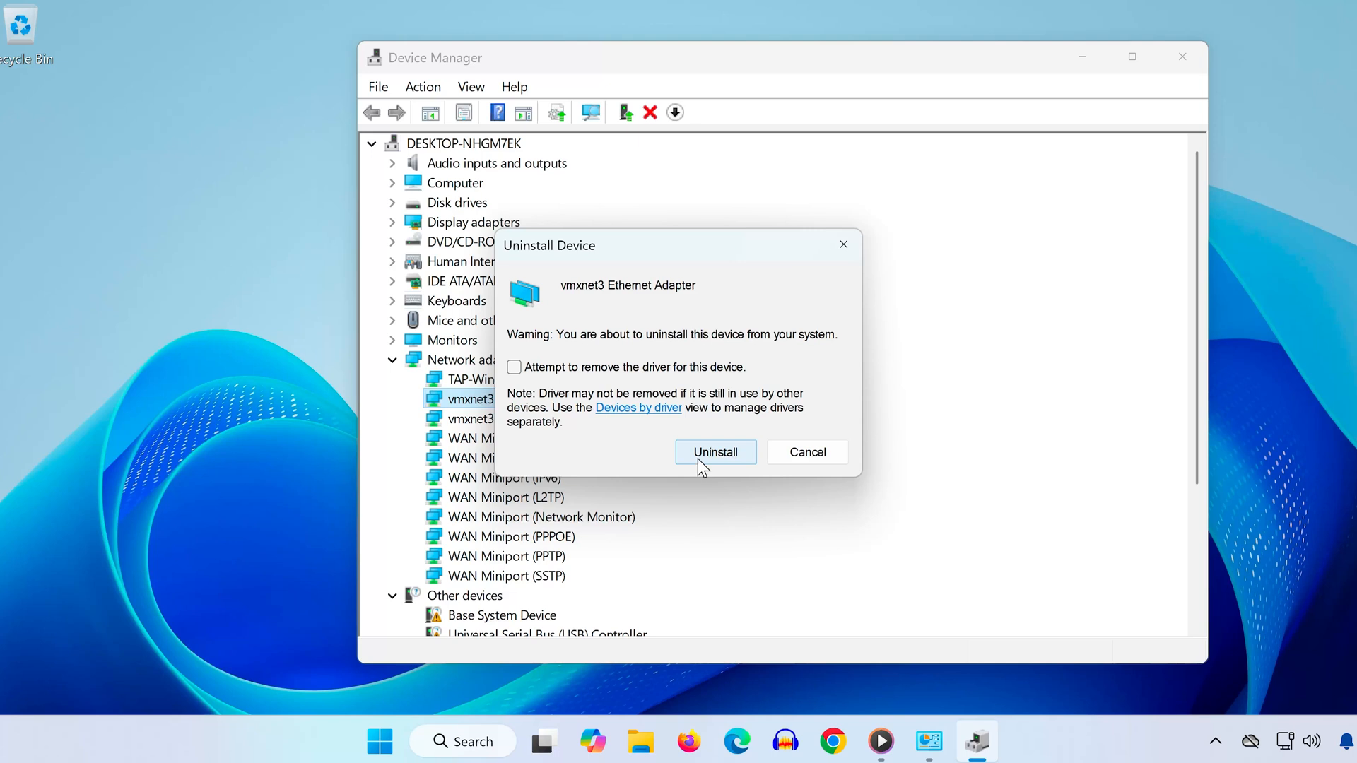
left_click(714, 451)
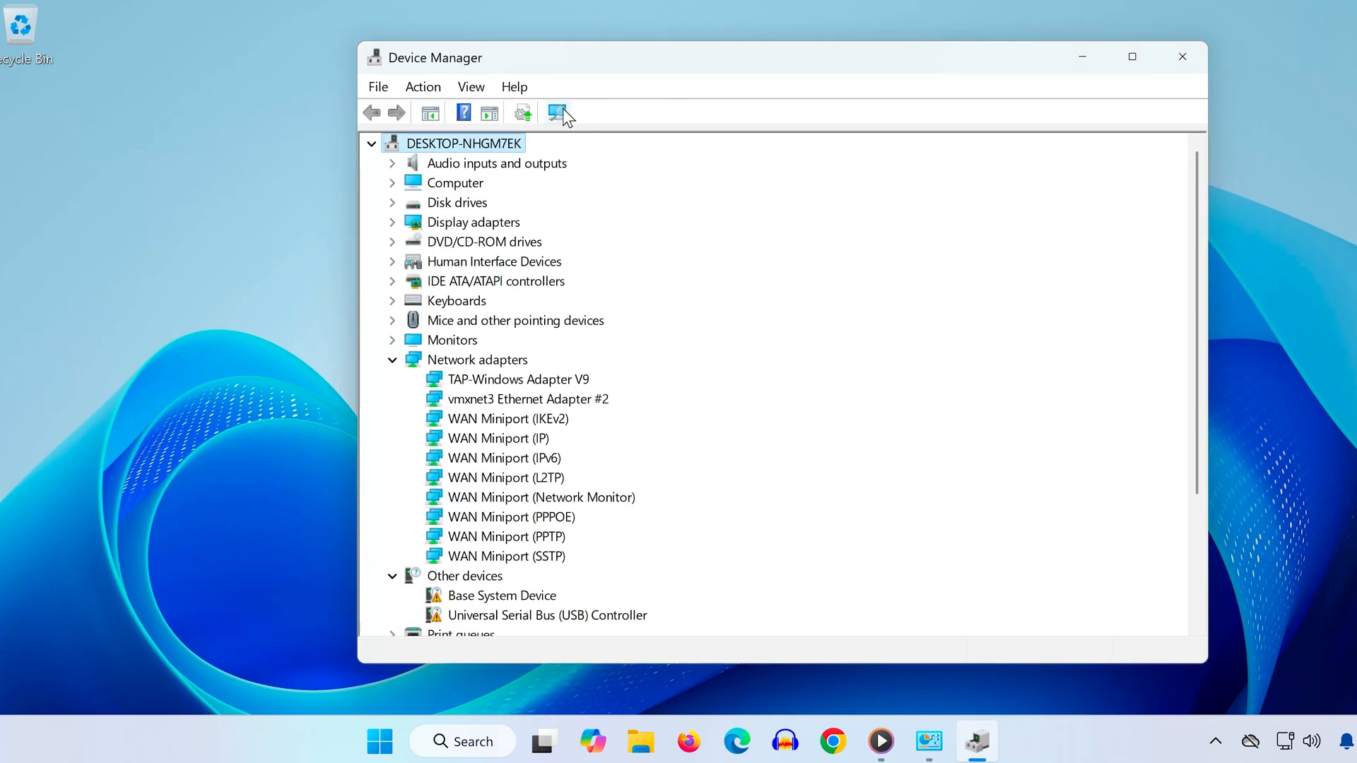
left_click(560, 112)
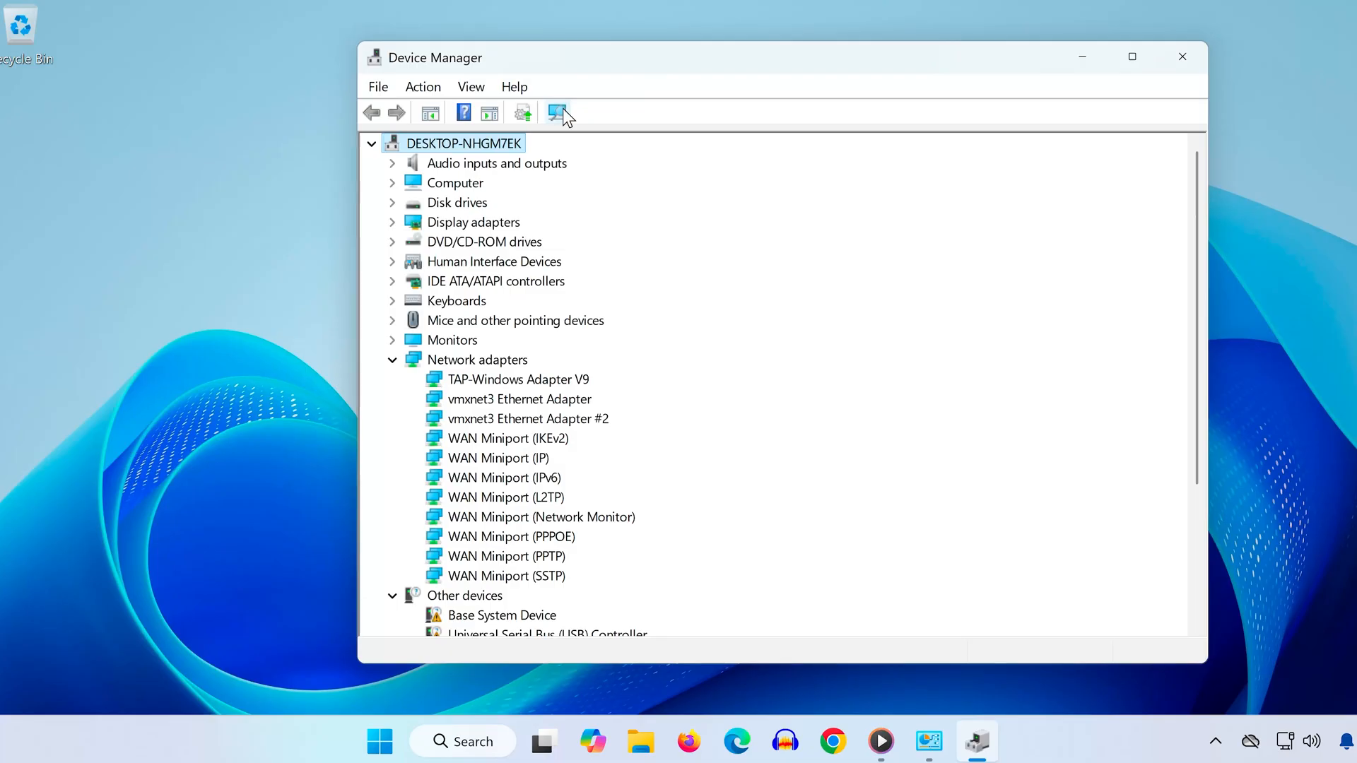
Search automatically for a vmxnet3 Ethernet Adapter driver update, then close Device Manager
left_click(519, 399)
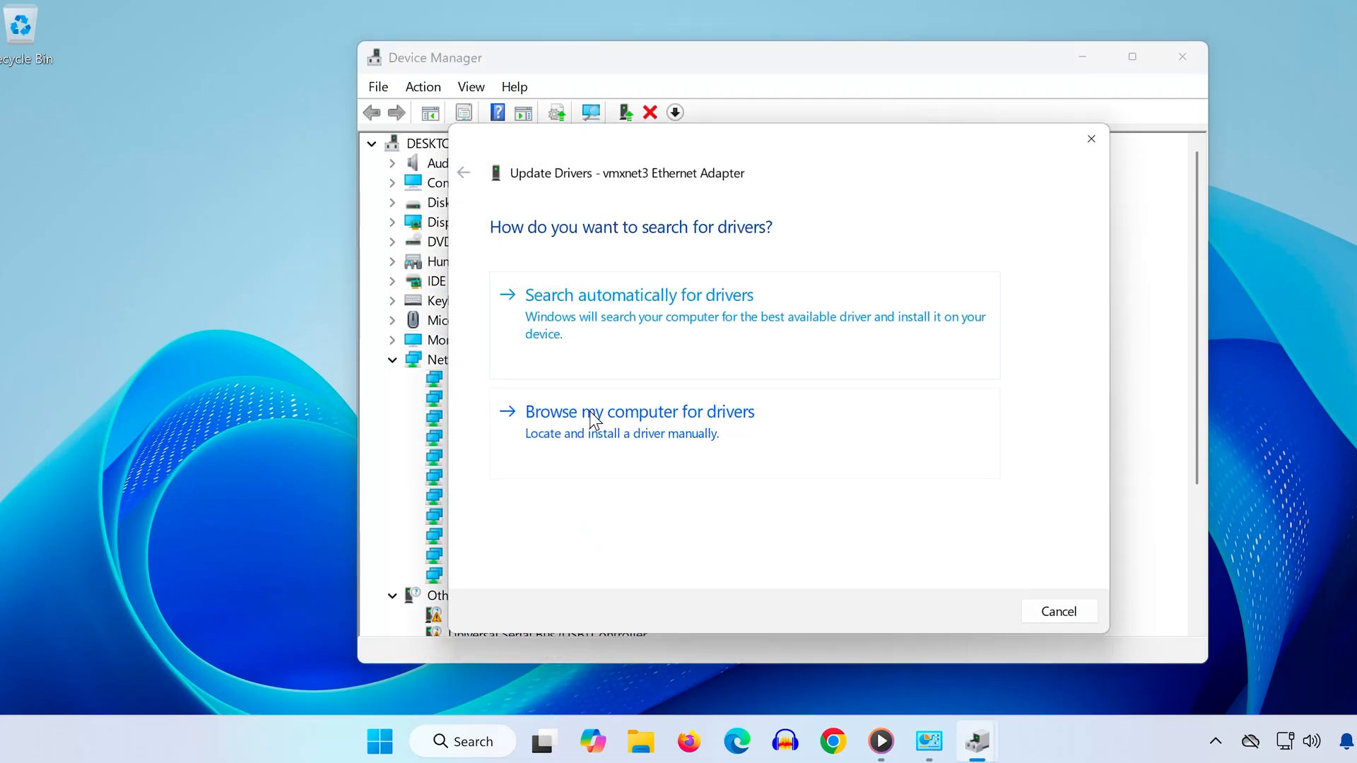
left_click(639, 293)
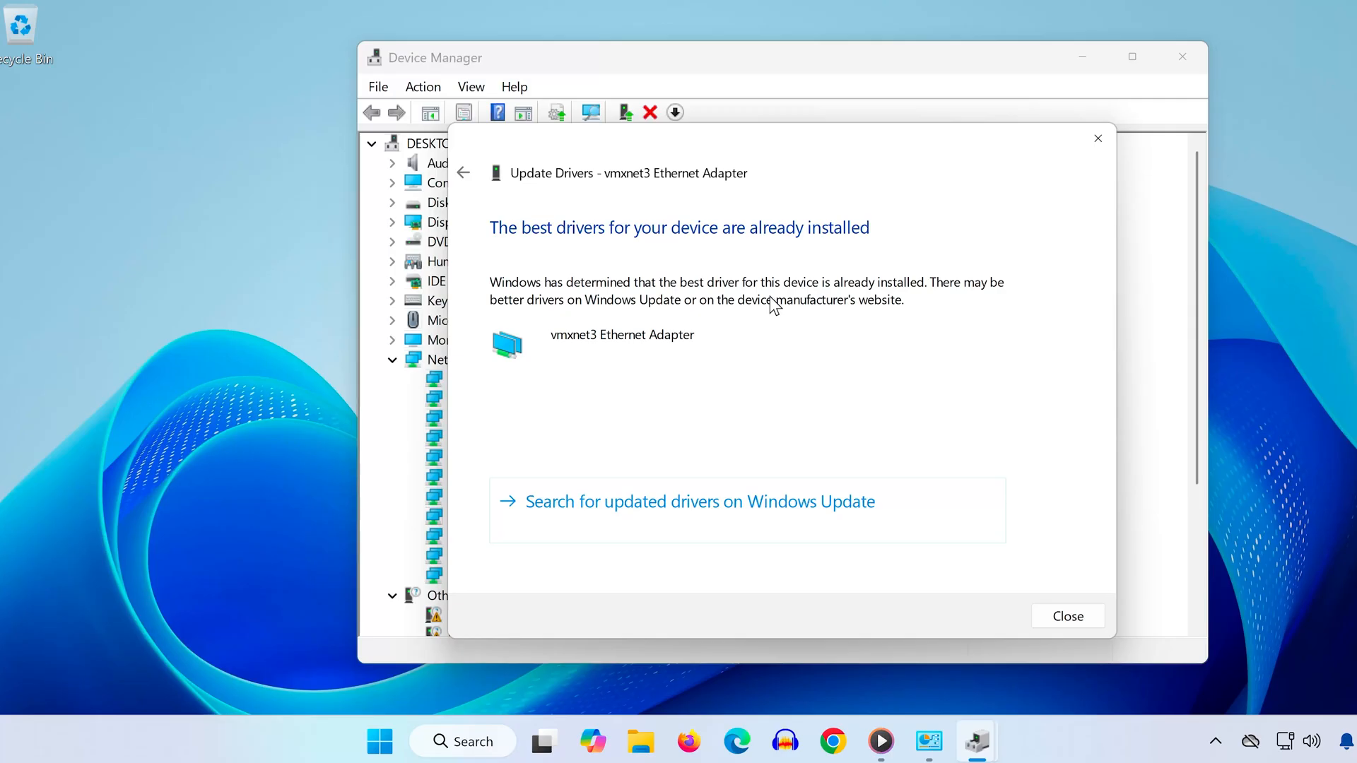
mouse_move(1098, 139)
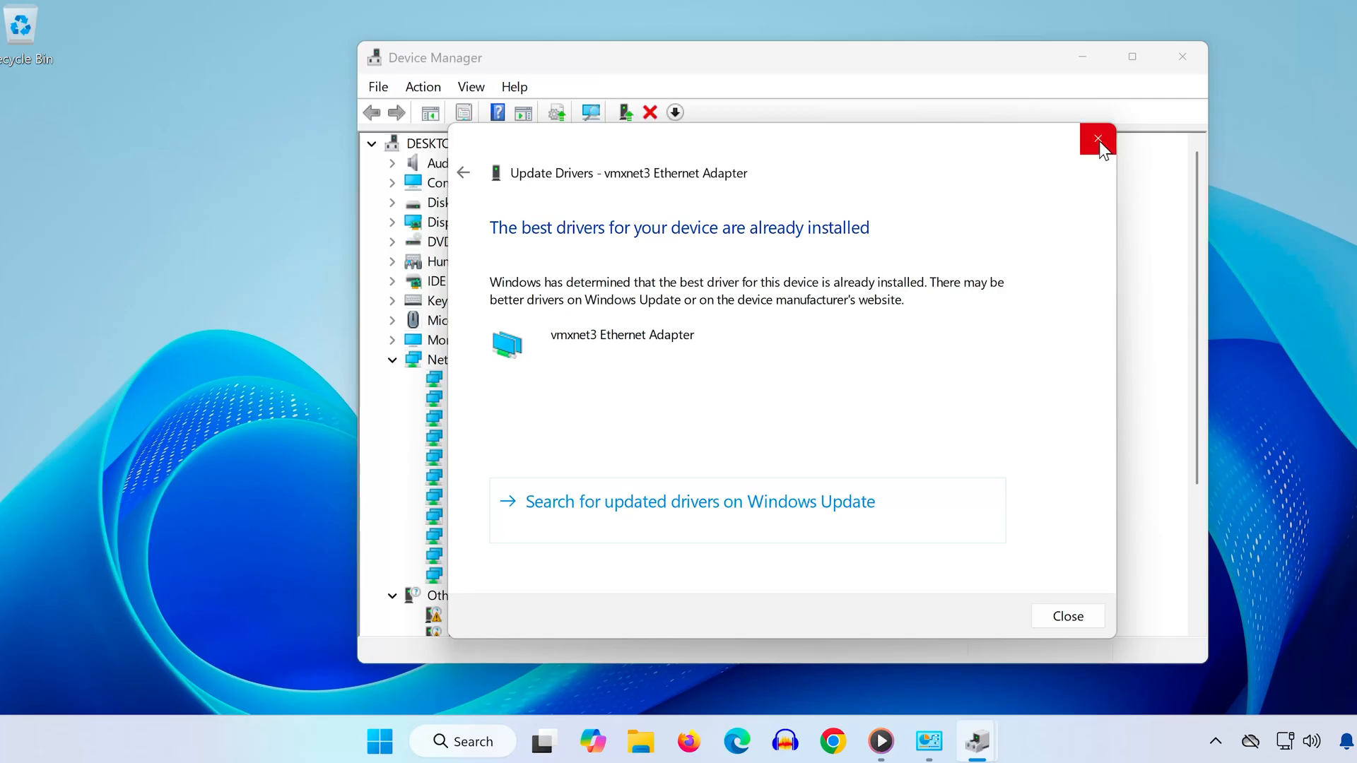
mouse_move(1098, 139)
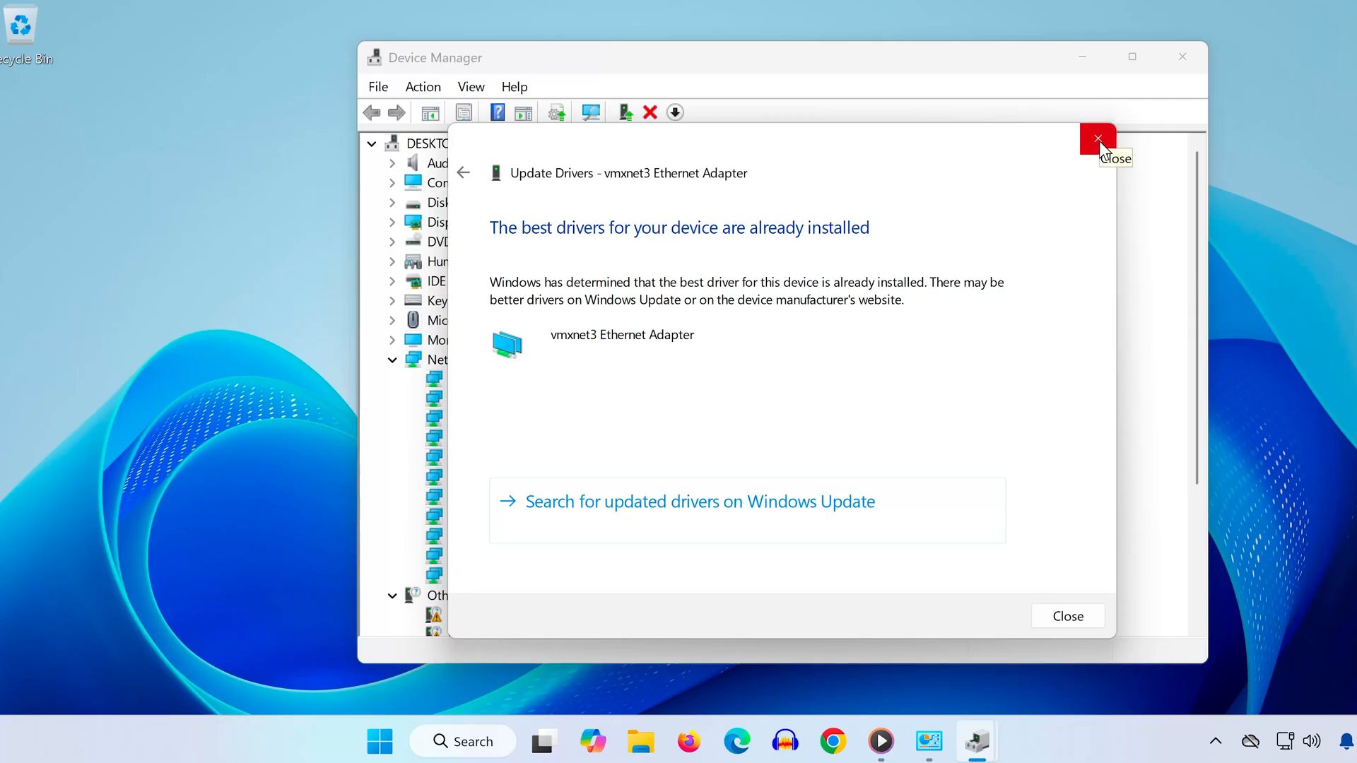
left_click(1097, 139)
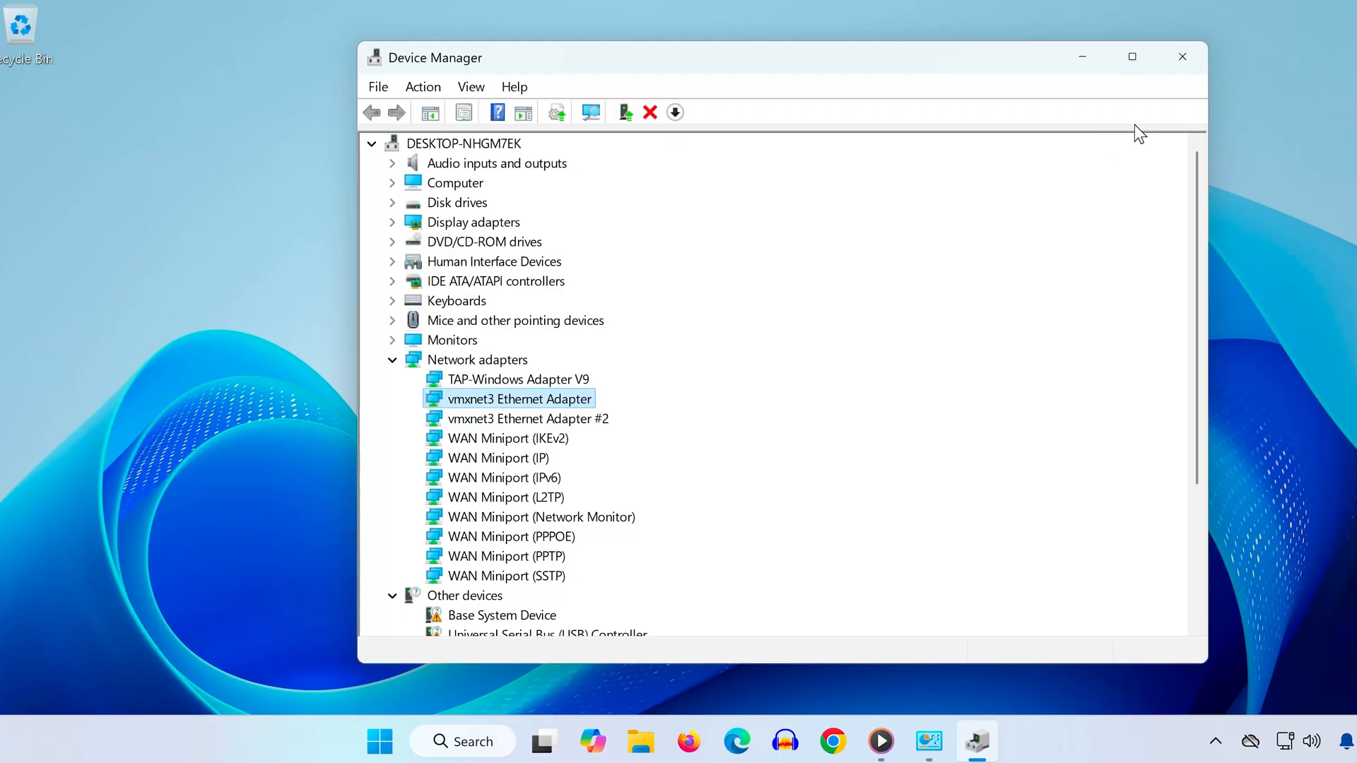
mouse_move(1182, 56)
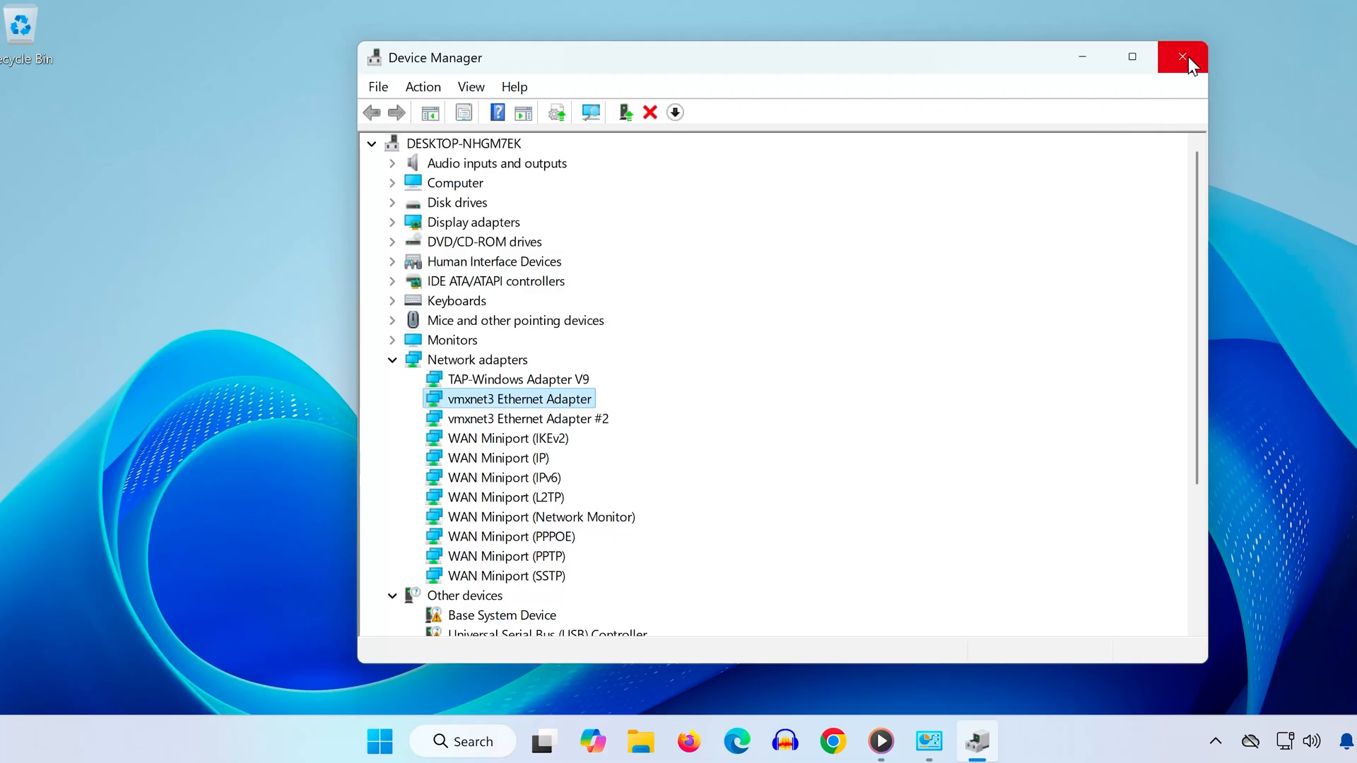
left_click(1180, 57)
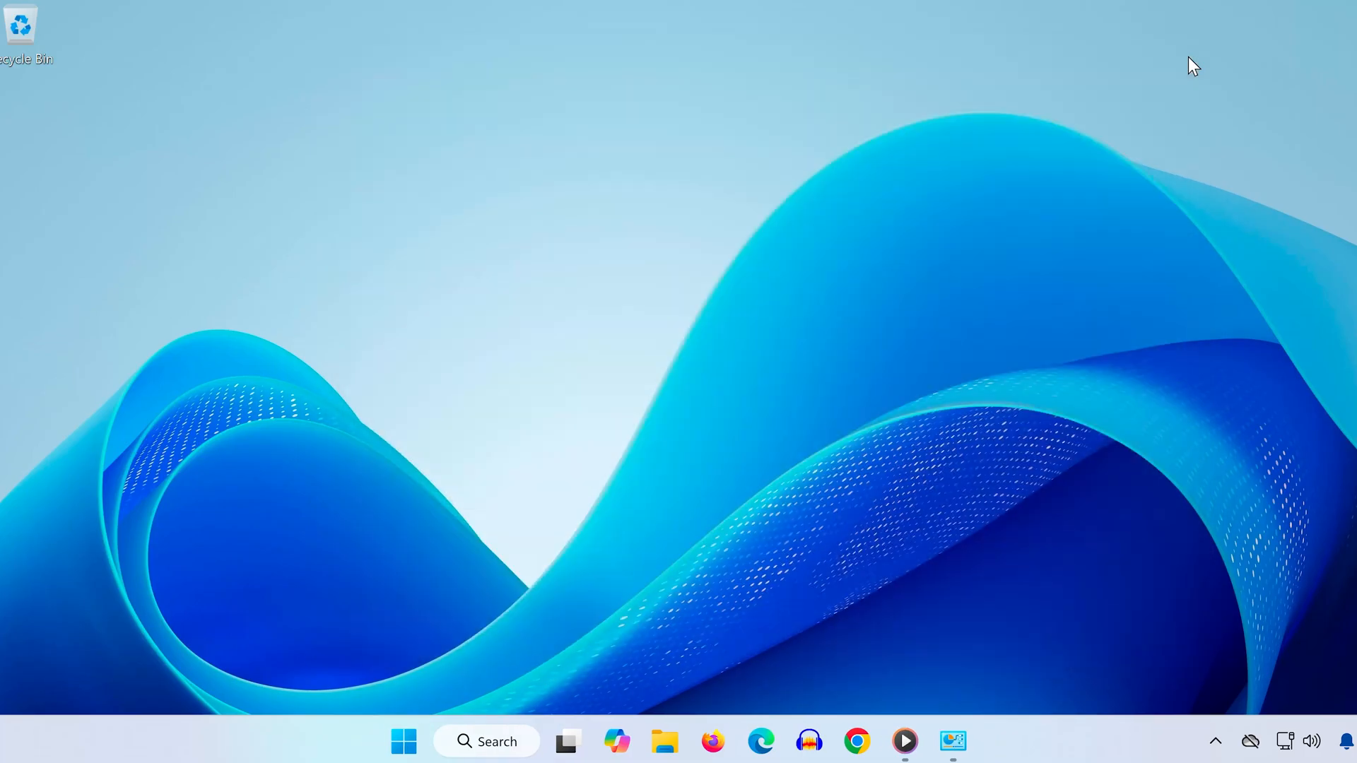